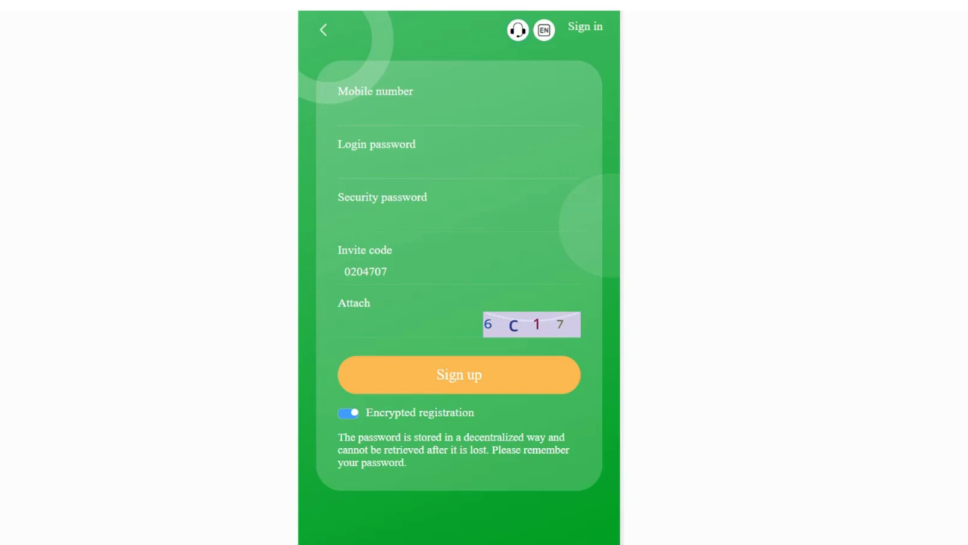
- Submit the sign-up form to register the new AG Mall account and land on the home page
{"action": "left_click", "coordinate": [543, 31]}
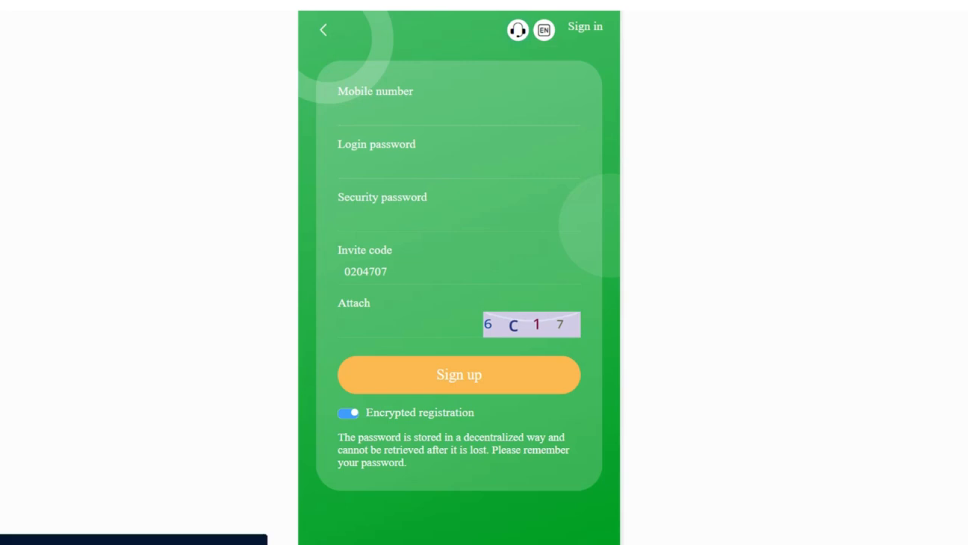
{"action": "left_click", "coordinate": [460, 375]}
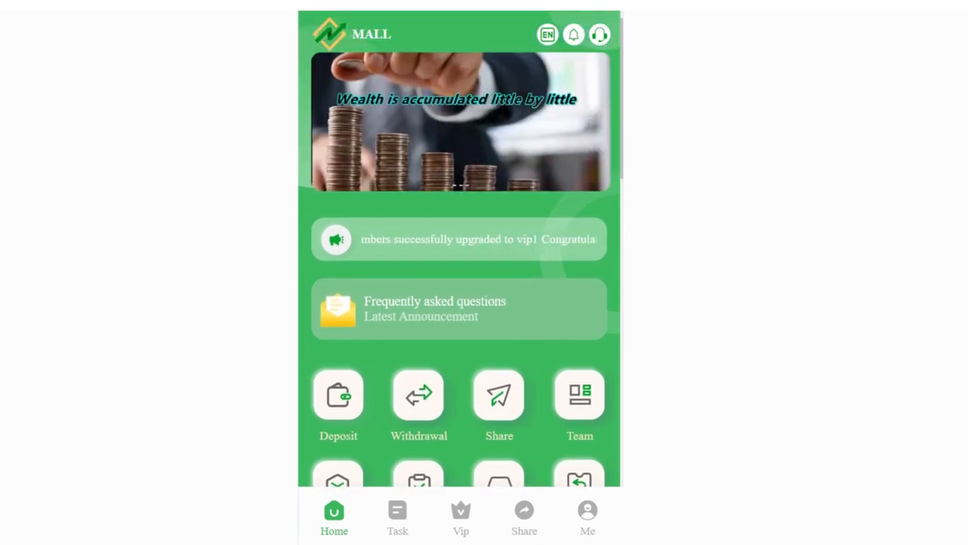
- Check the notifications, browse the home page, then show the Share page with QR code and referral link
{"action": "left_click", "coordinate": [573, 33]}
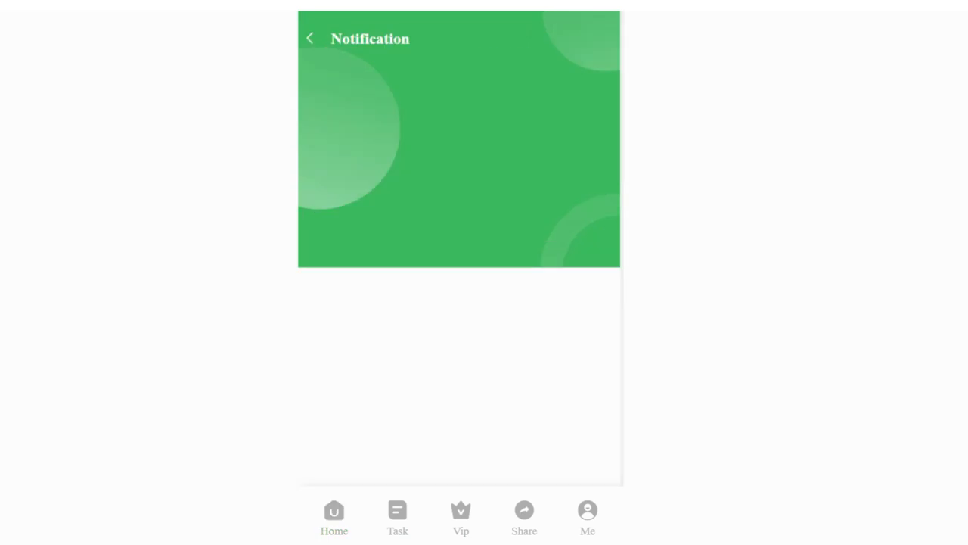
{"action": "left_click", "coordinate": [308, 38]}
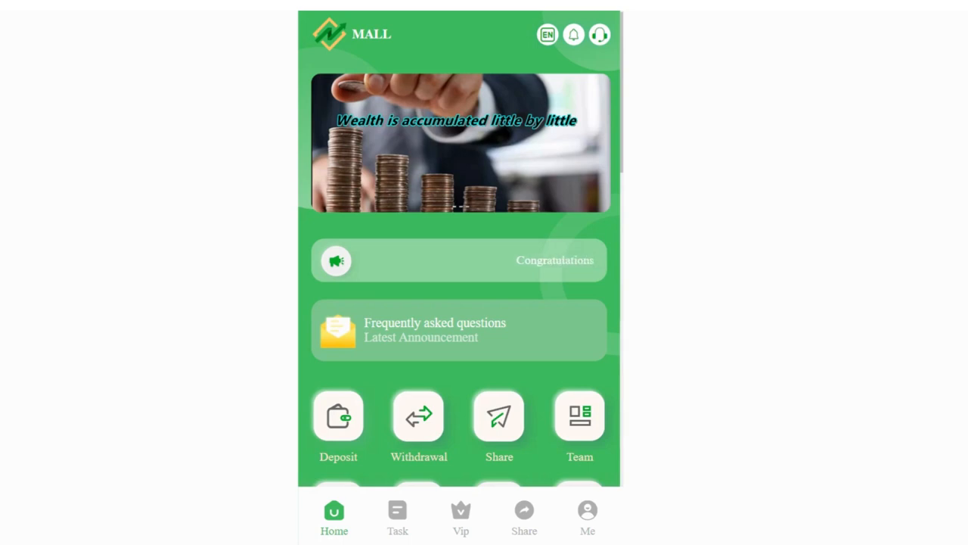
{"action": "scroll", "scroll_direction": "down", "scroll_amount": 3}
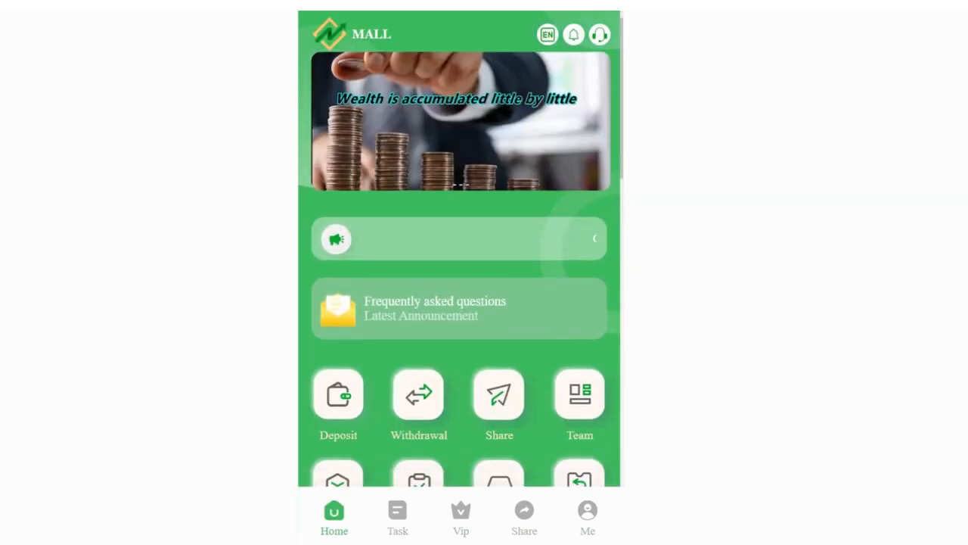
{"action": "scroll", "scroll_direction": "down", "scroll_amount": 3}
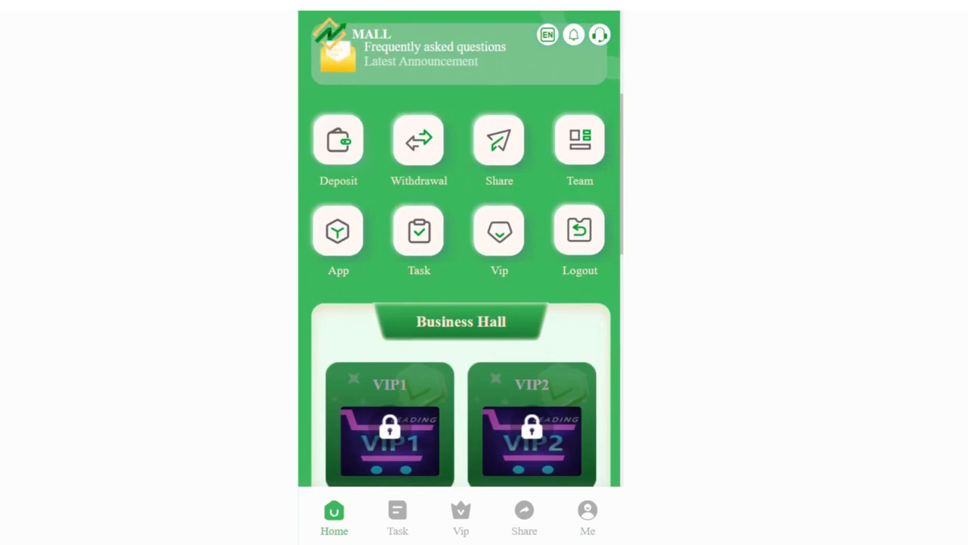
{"action": "scroll", "scroll_direction": "down", "scroll_amount": 3}
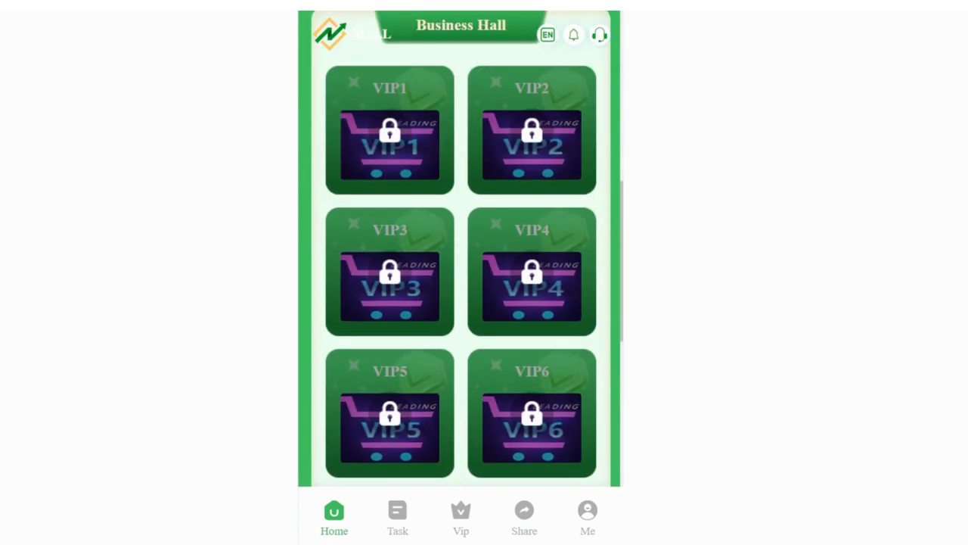
{"action": "scroll", "scroll_direction": "down", "scroll_amount": 3}
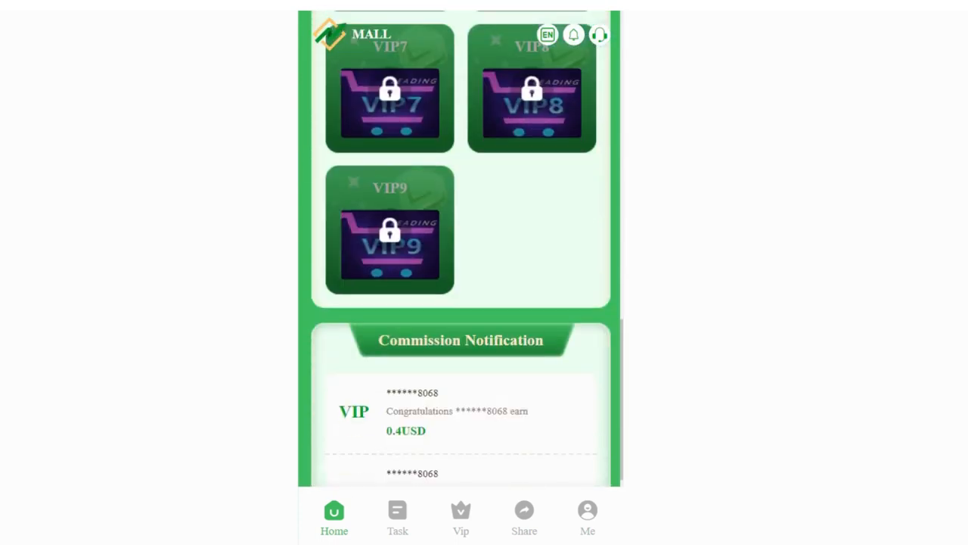
{"action": "scroll", "scroll_direction": "down", "scroll_amount": 3}
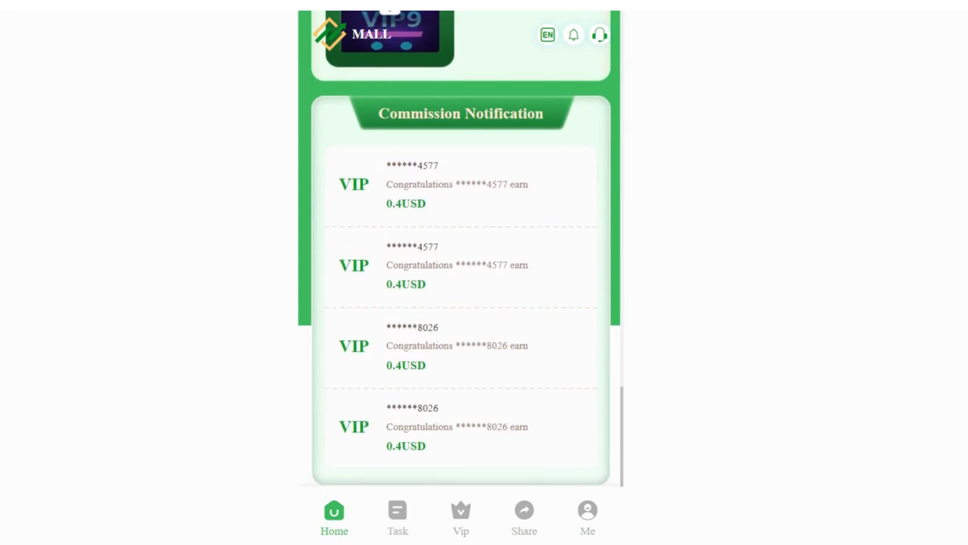
{"action": "left_click", "coordinate": [524, 517]}
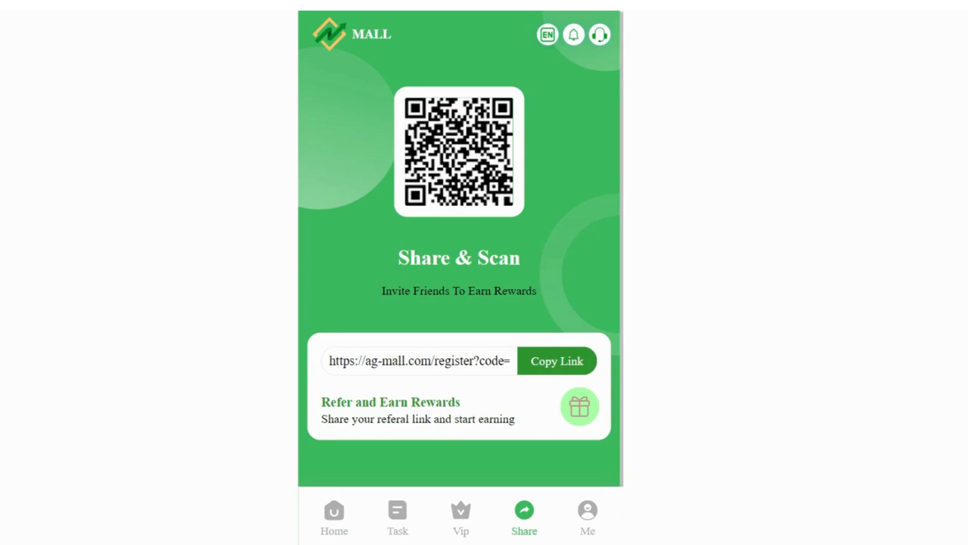
- Review the VIP plans, then show the Me page with the 15 USDT balance
{"action": "left_click", "coordinate": [460, 517]}
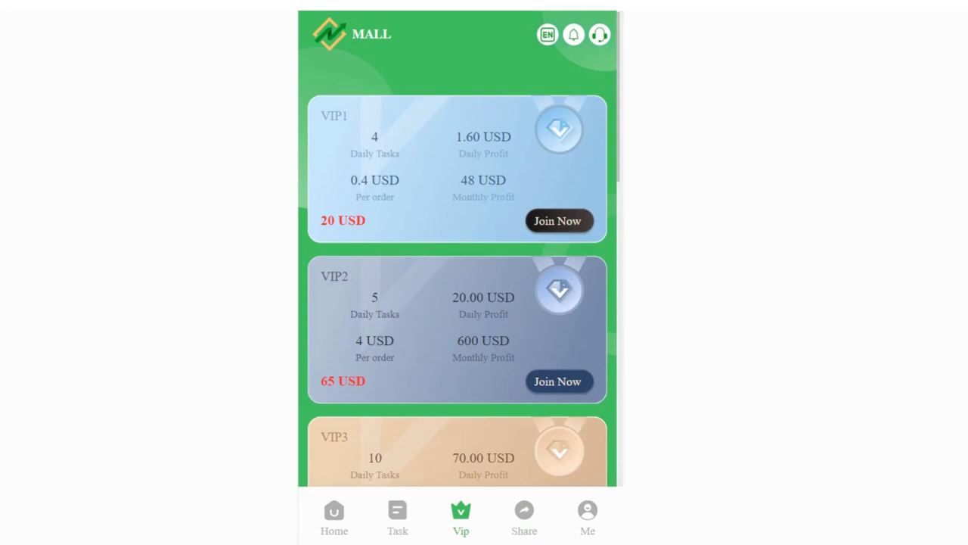
{"action": "scroll", "scroll_direction": "down", "scroll_amount": 3}
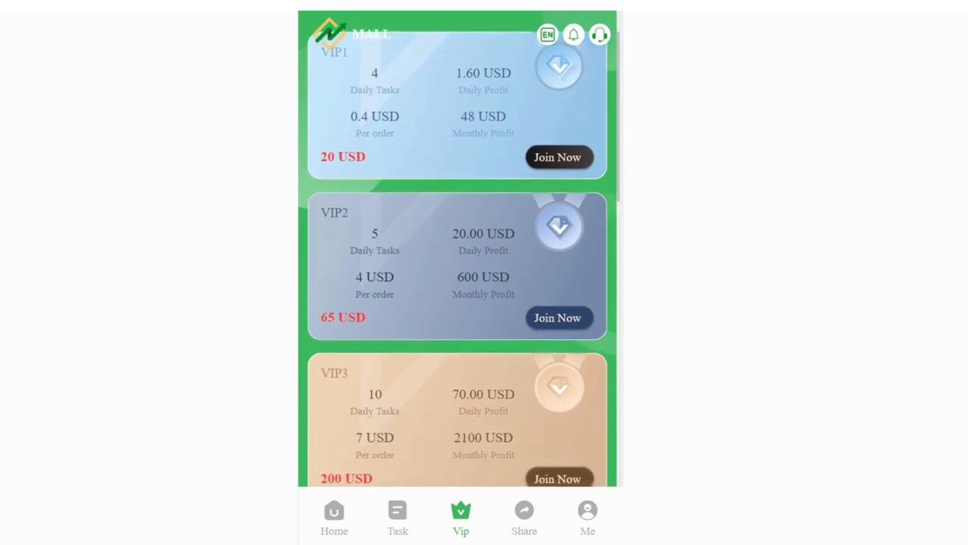
{"action": "scroll", "scroll_direction": "up", "scroll_amount": 3}
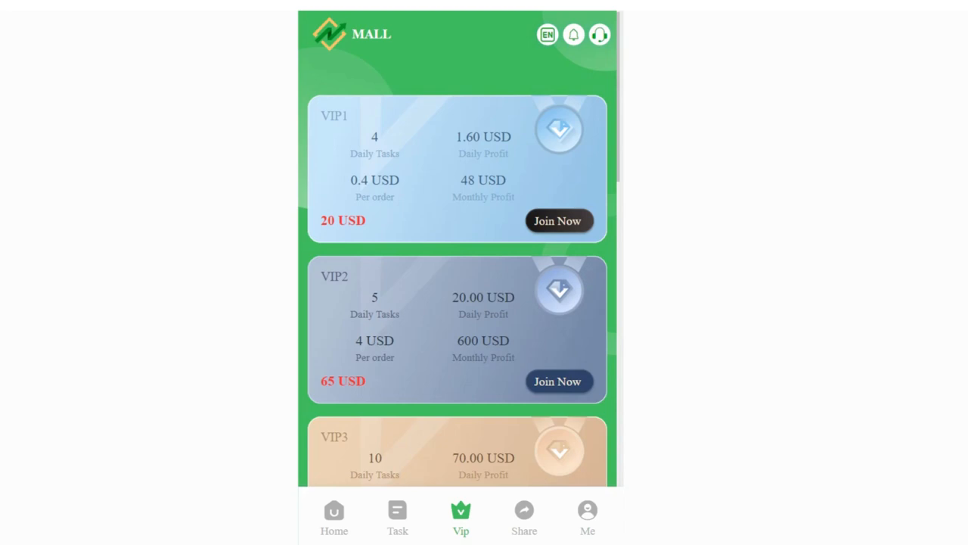
{"action": "left_click", "coordinate": [587, 517]}
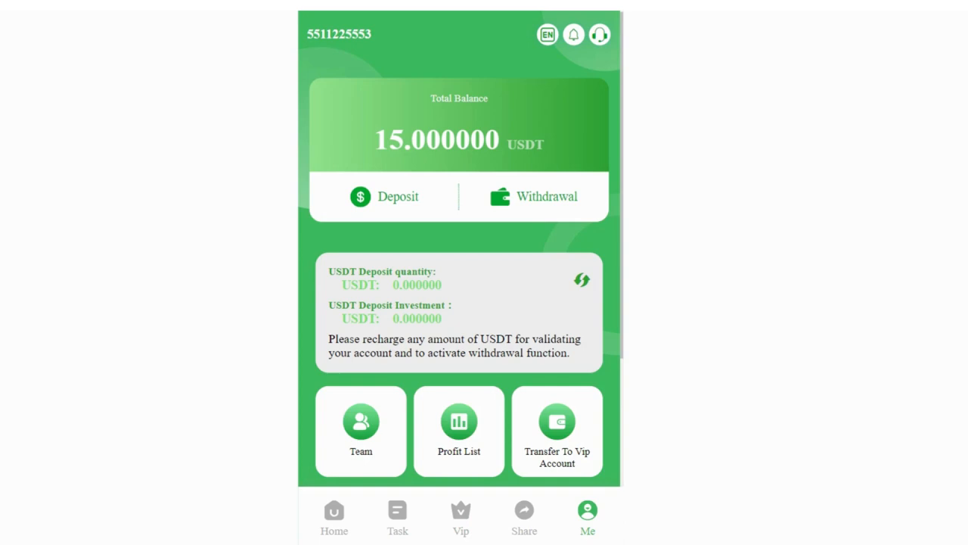
- Start a USDT deposit and prepare a 5 USDT TronLink transfer to the AG Mall address
{"action": "left_click", "coordinate": [385, 197]}
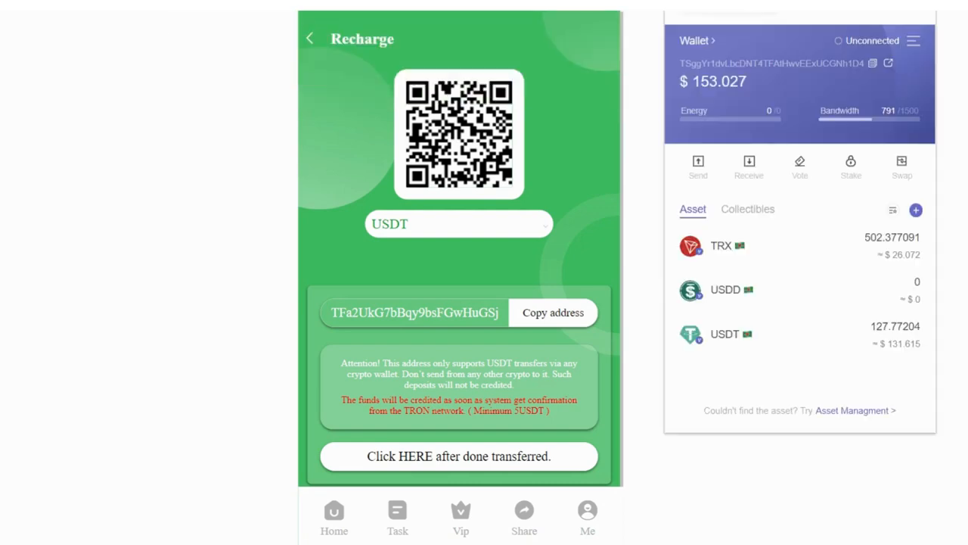
{"action": "left_click", "coordinate": [698, 165]}
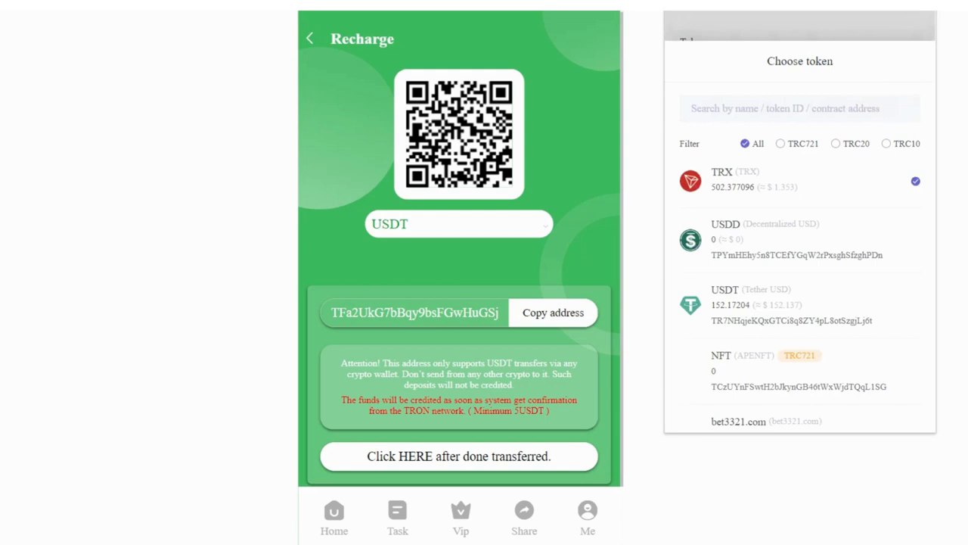
{"action": "left_click", "coordinate": [724, 304]}
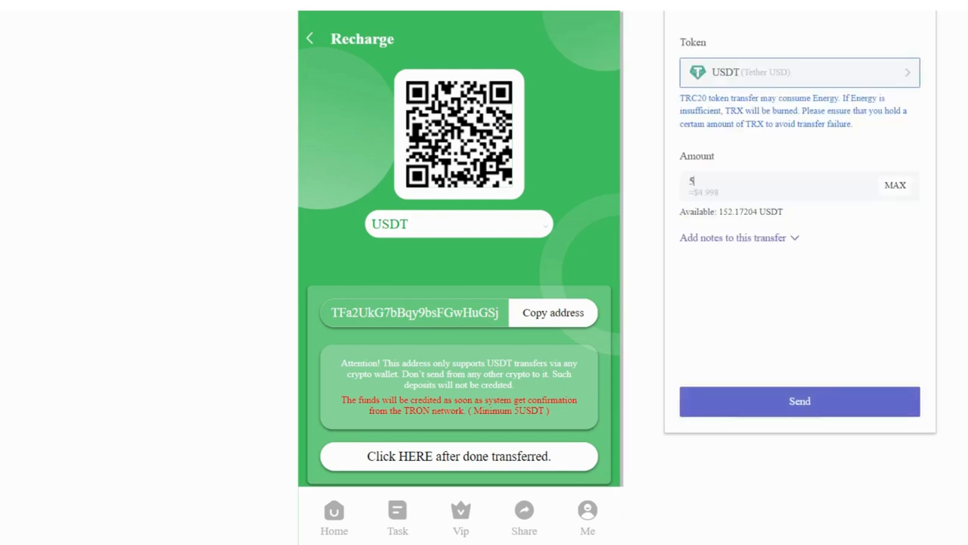
{"action": "left_click", "coordinate": [798, 400]}
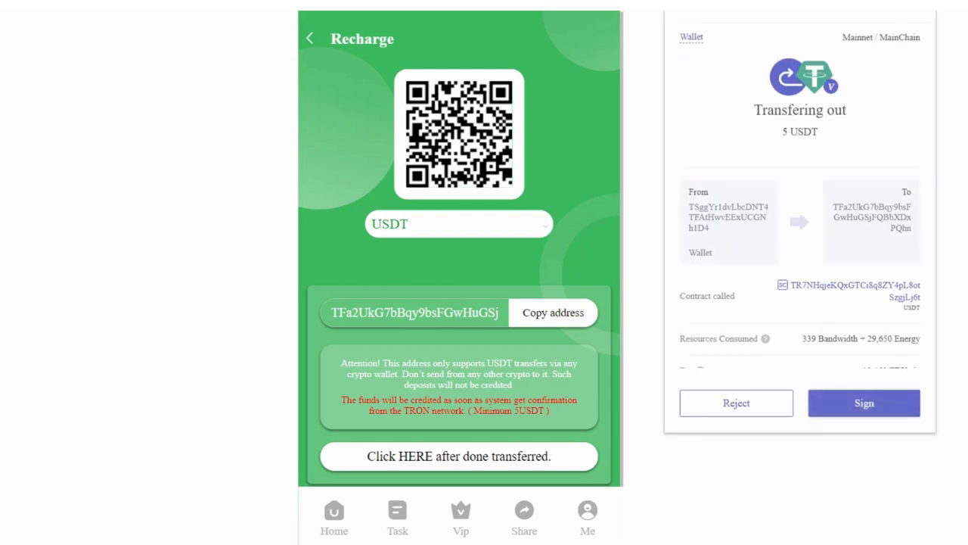
- Sign and broadcast the 5 USDT transfer, then return to the Me page
{"action": "left_click", "coordinate": [863, 402]}
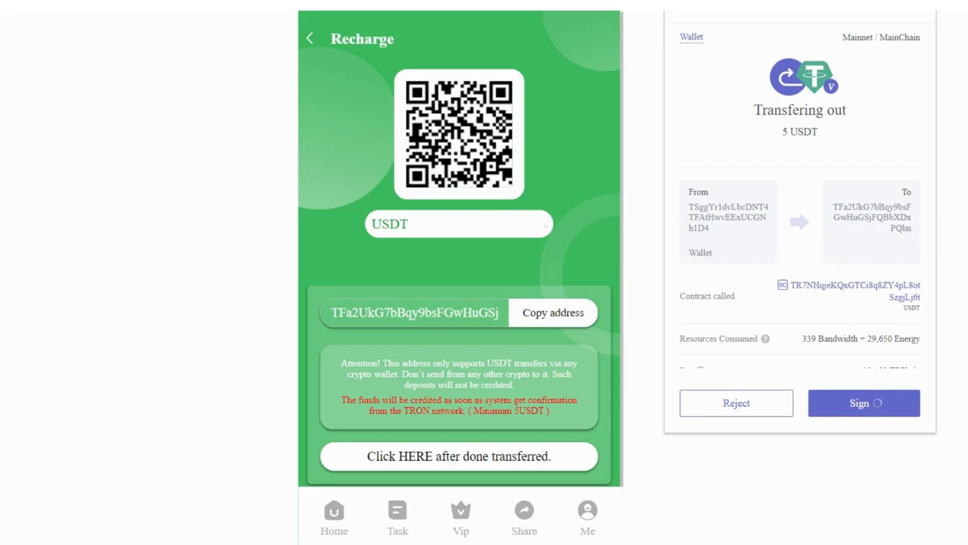
{"action": "left_click", "coordinate": [864, 402]}
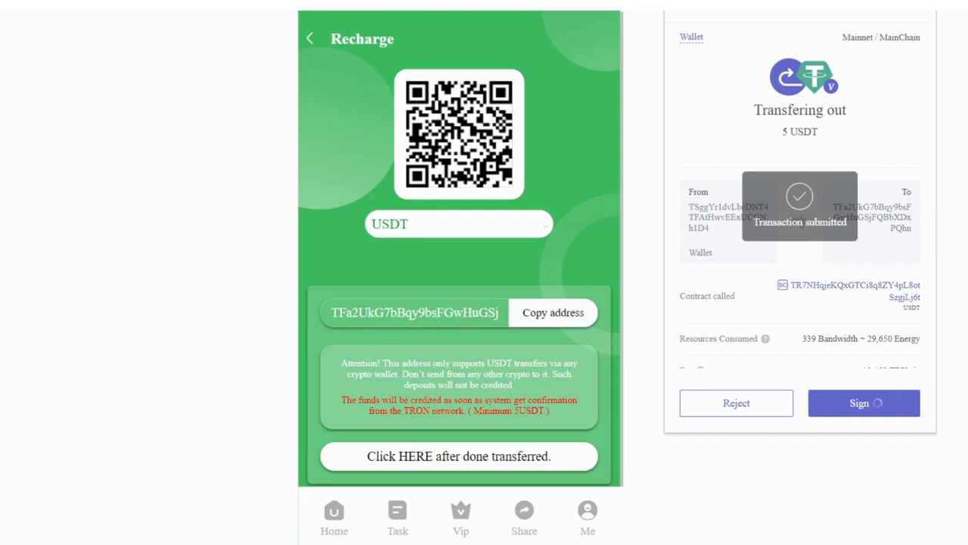
{"action": "left_click", "coordinate": [864, 402]}
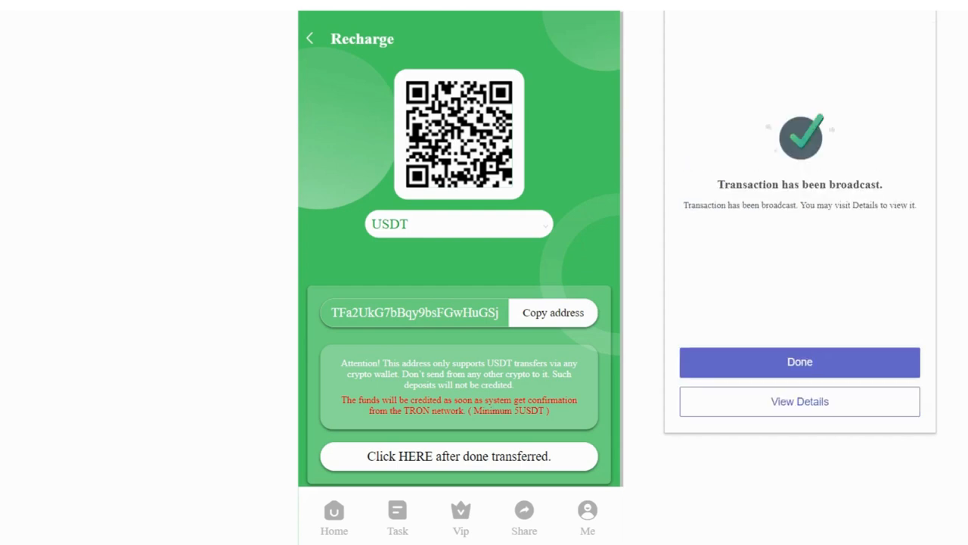
{"action": "left_click", "coordinate": [798, 362]}
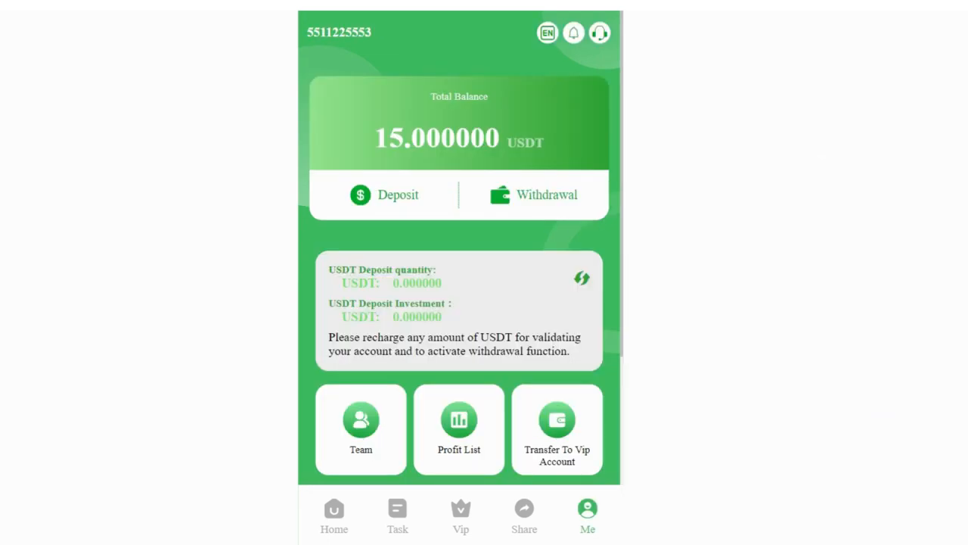
- Show the VIP level cards with VIP1 at 20 USD and VIP2 at 65 USD
{"action": "scroll", "scroll_direction": "down", "scroll_amount": 3}
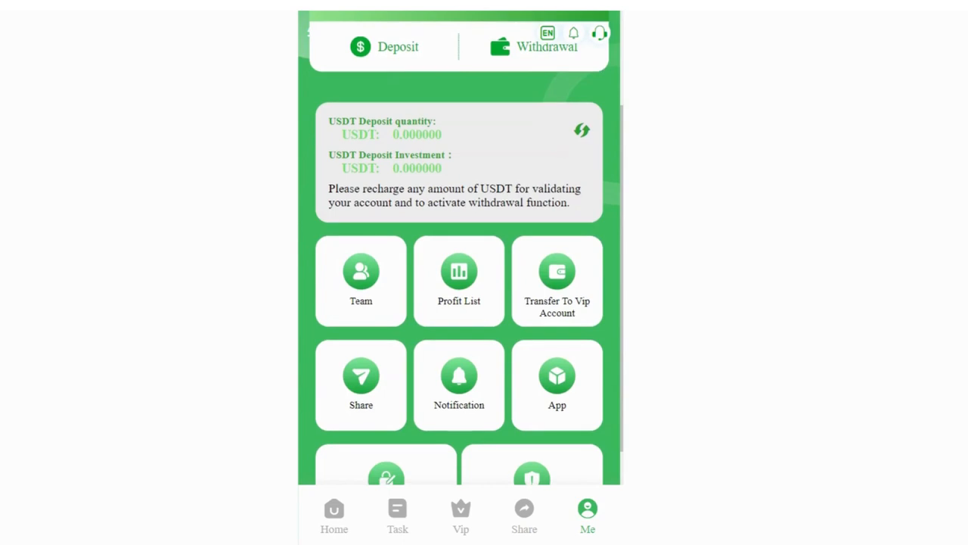
{"action": "left_click", "coordinate": [459, 515]}
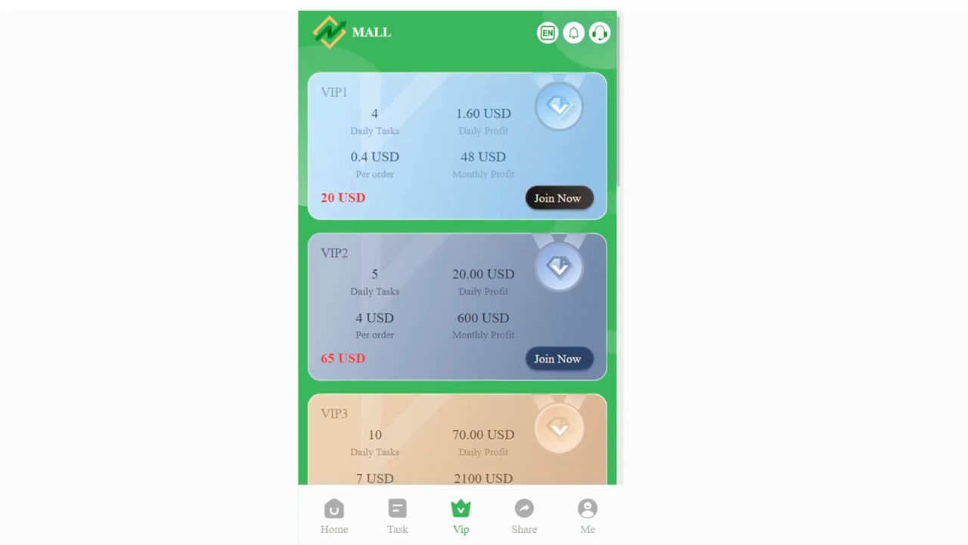
- Scroll through the full list of VIP membership cards
{"action": "scroll", "scroll_direction": "down", "scroll_amount": 3}
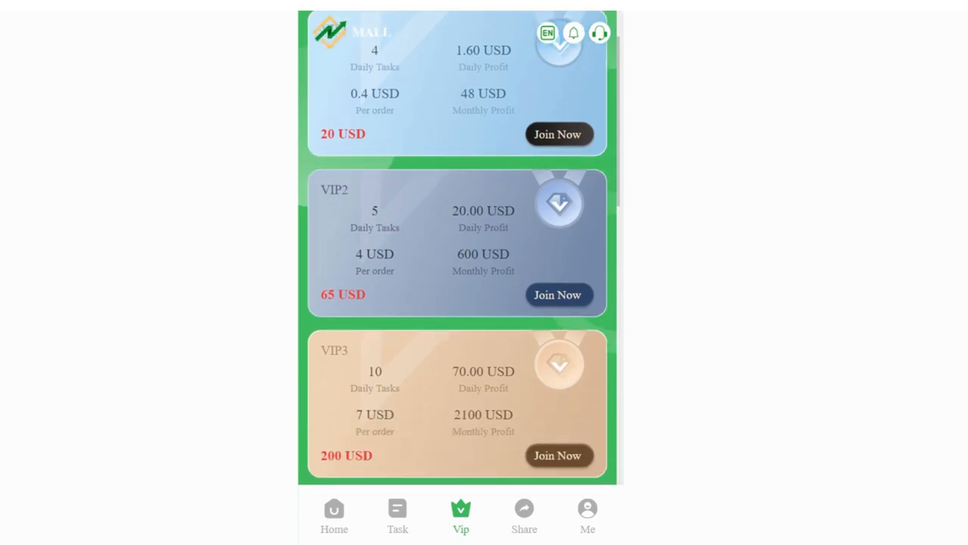
{"action": "scroll", "scroll_direction": "down", "scroll_amount": 3}
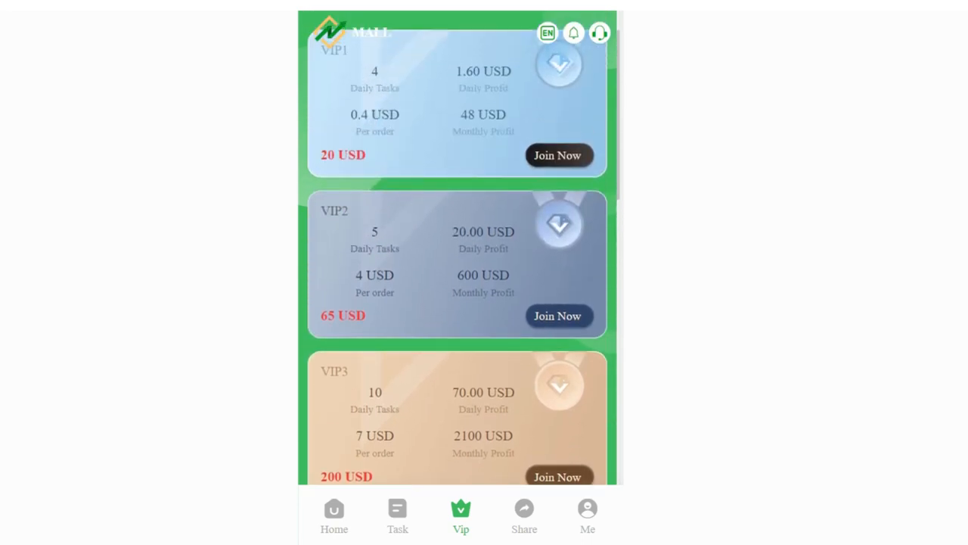
{"action": "scroll", "scroll_direction": "down", "scroll_amount": 3}
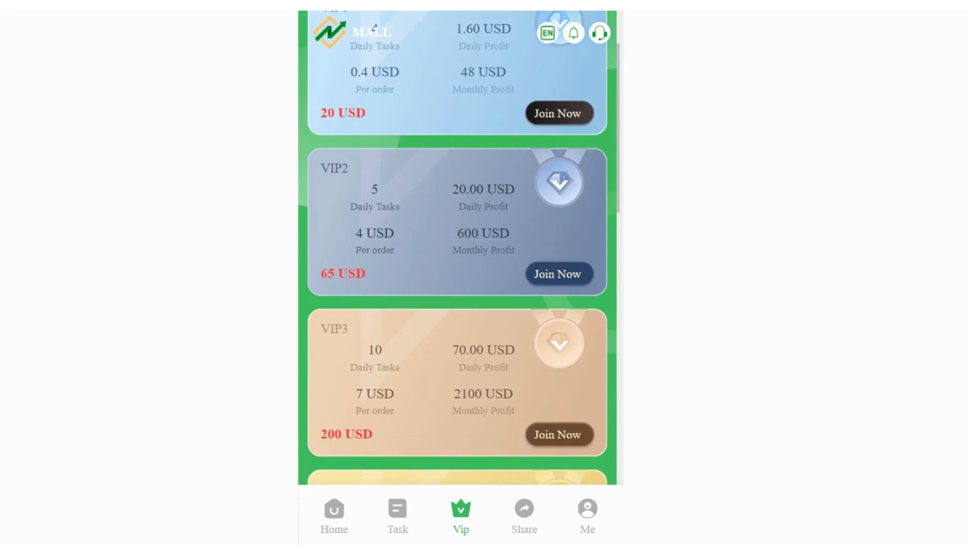
{"action": "scroll", "scroll_direction": "down", "scroll_amount": 3}
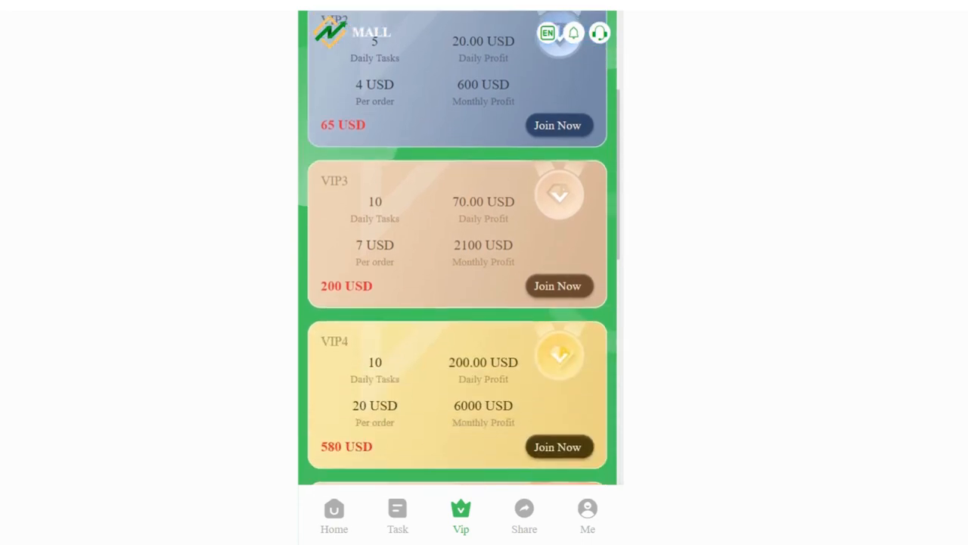
{"action": "scroll", "scroll_direction": "down", "scroll_amount": 3}
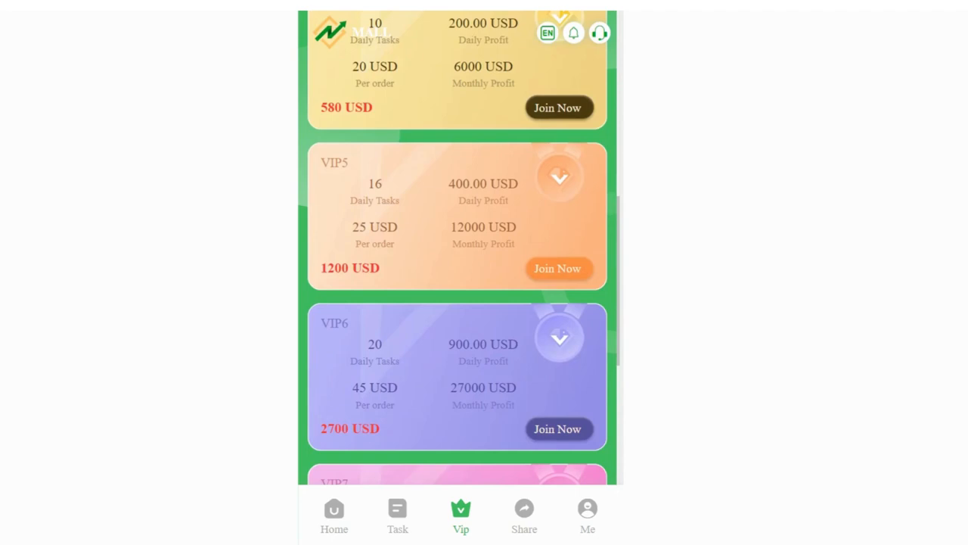
{"action": "scroll", "scroll_direction": "down", "scroll_amount": 3}
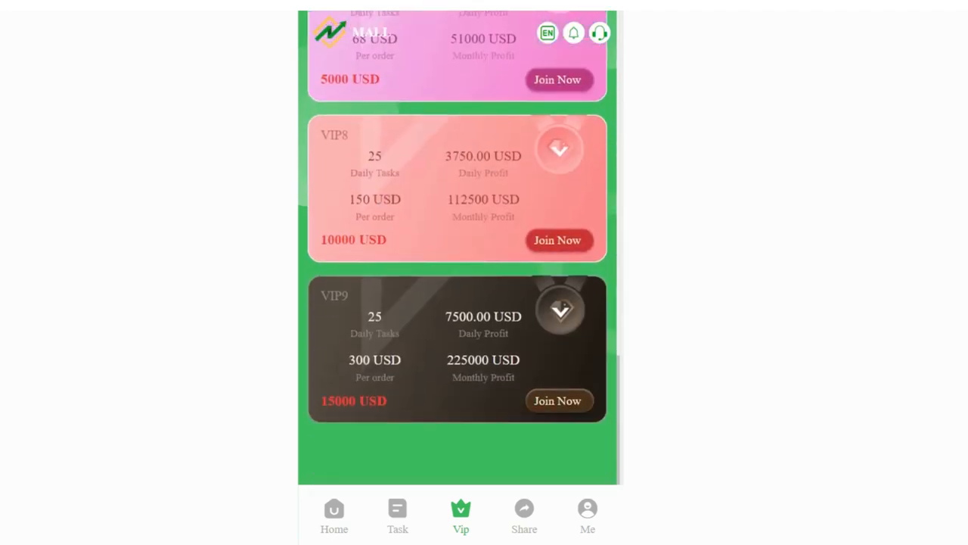
{"action": "scroll", "scroll_direction": "down", "scroll_amount": 3}
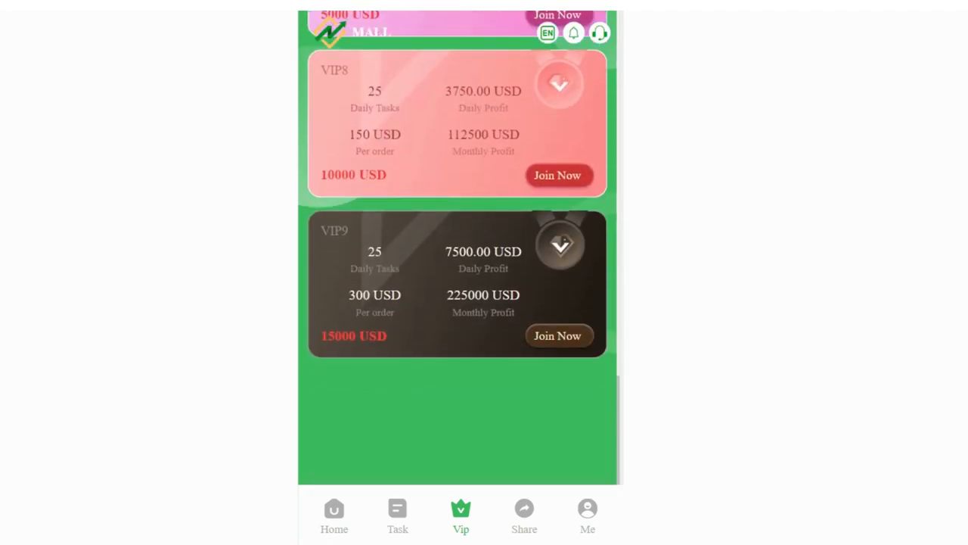
{"action": "scroll", "scroll_direction": "up", "scroll_amount": 3}
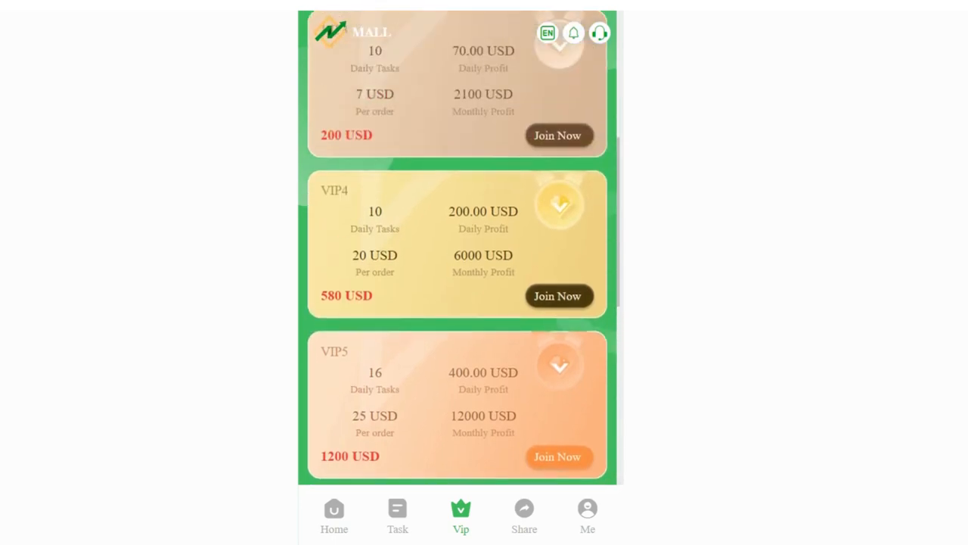
{"action": "scroll", "scroll_direction": "up", "scroll_amount": 3}
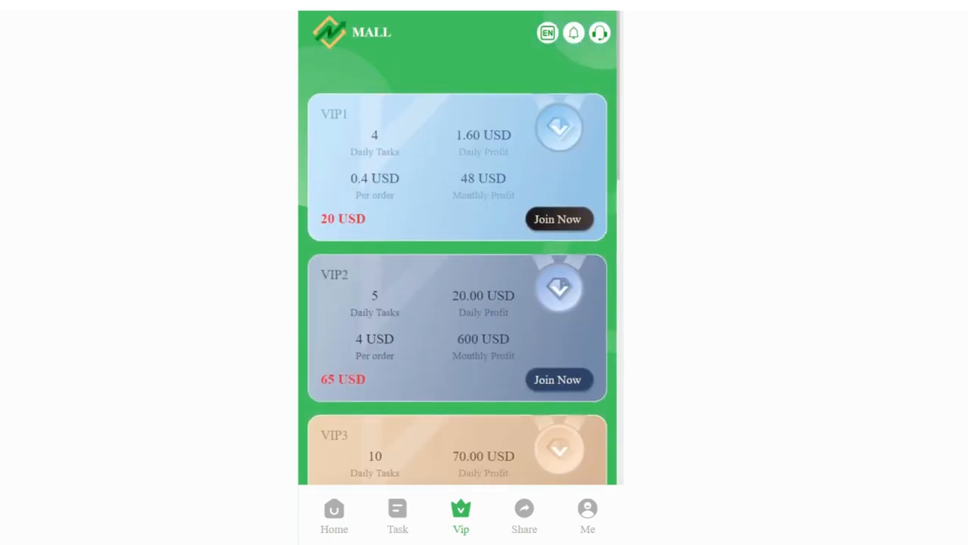
- Try the Task page ('Please join the VIP first'), then view the 20 USDT balance on Me
{"action": "left_click", "coordinate": [587, 517]}
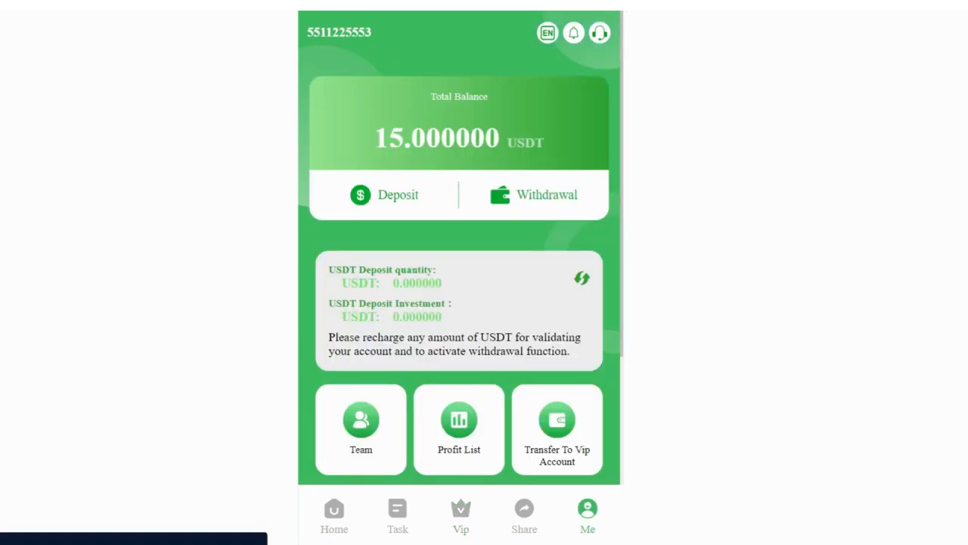
{"action": "left_click", "coordinate": [396, 516]}
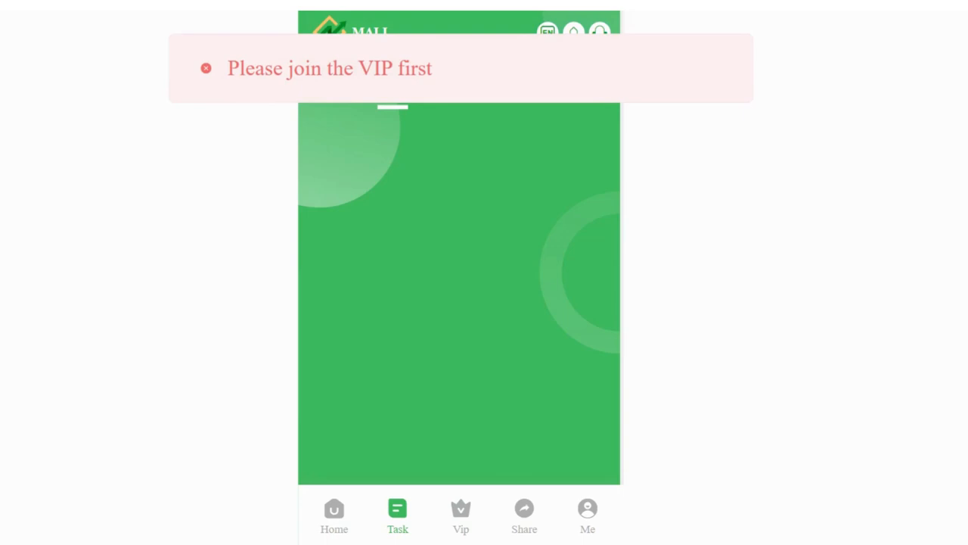
{"action": "left_click", "coordinate": [587, 514]}
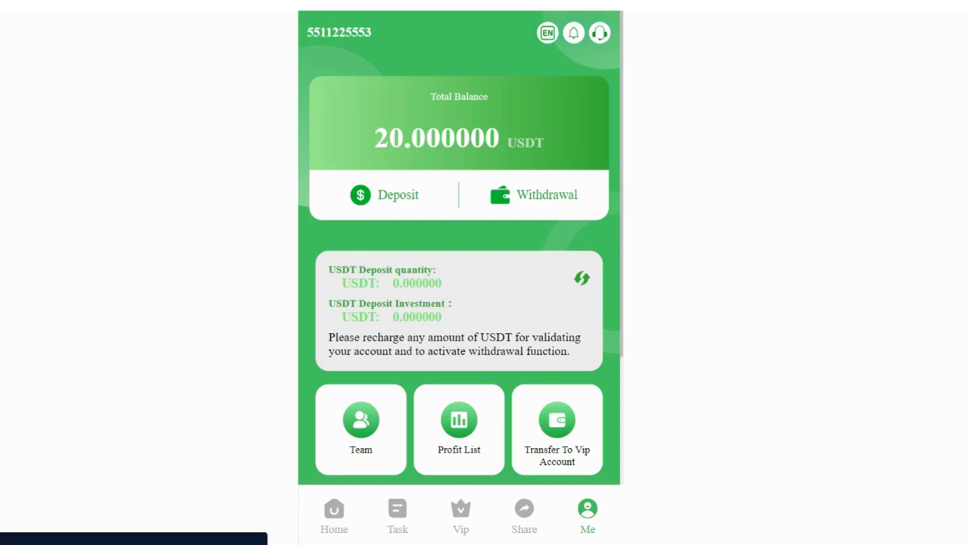
- Join the VIP1 level for 20 USD and return to the home page
{"action": "left_click", "coordinate": [334, 514]}
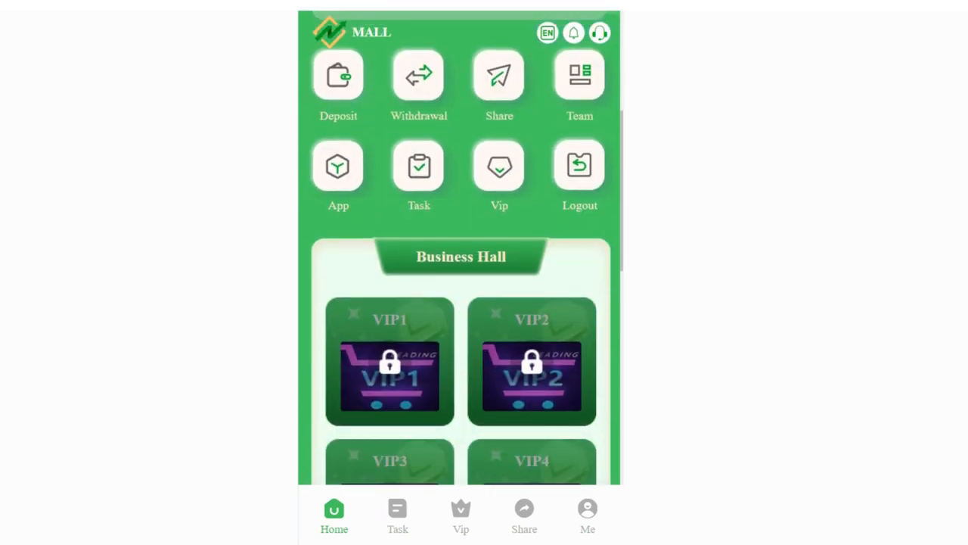
{"action": "left_click", "coordinate": [460, 514]}
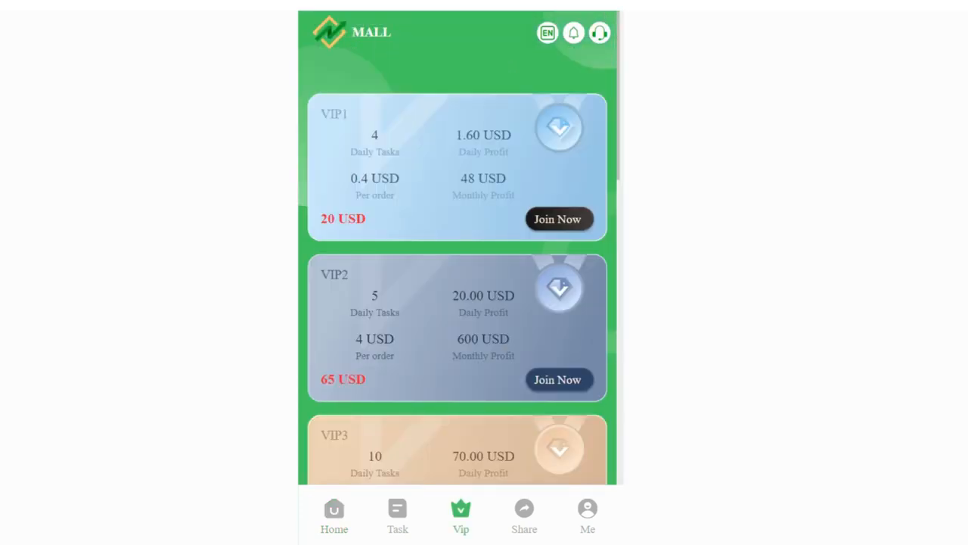
{"action": "left_click", "coordinate": [558, 218]}
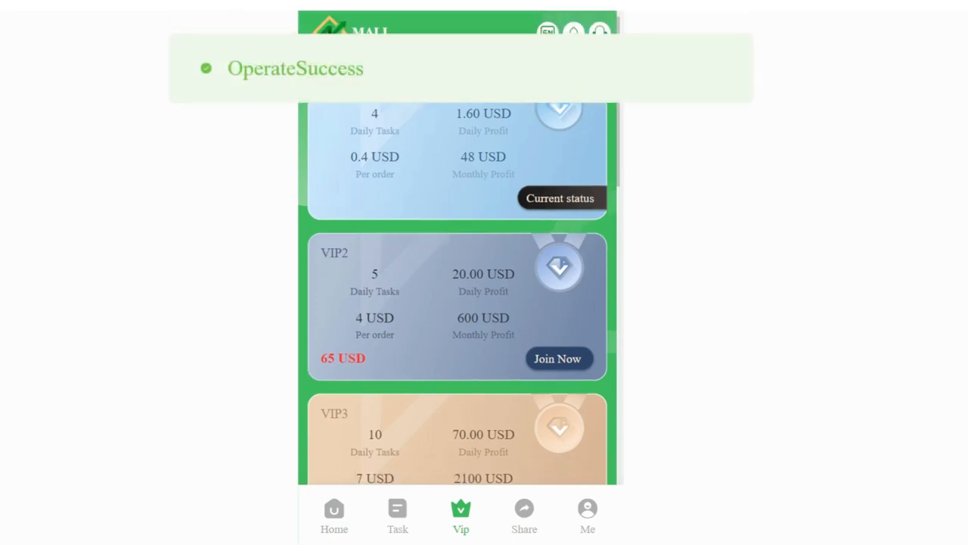
{"action": "left_click", "coordinate": [332, 515]}
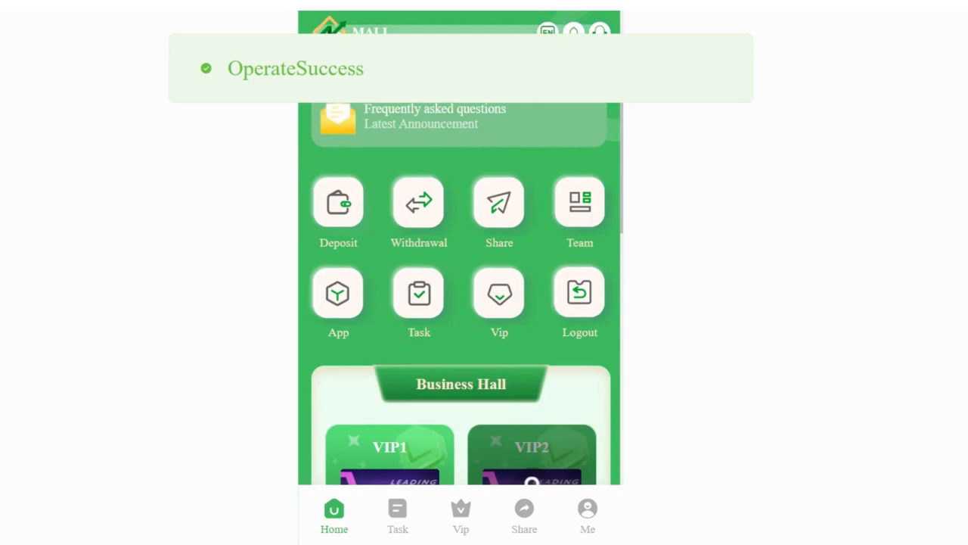
- Browse the Business Hall showing VIP1 unlocked and higher levels locked
{"action": "scroll", "scroll_direction": "down", "scroll_amount": 3}
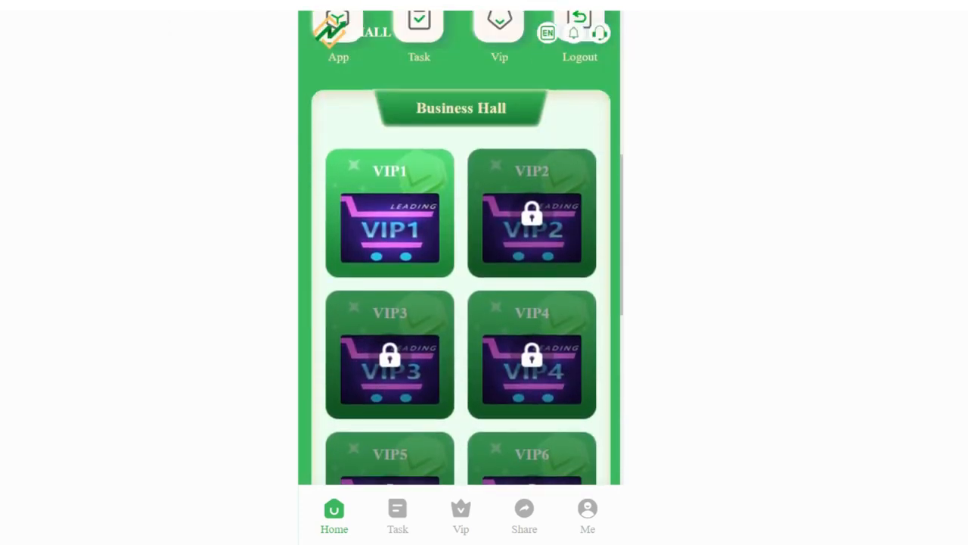
{"action": "scroll", "scroll_direction": "down", "scroll_amount": 3}
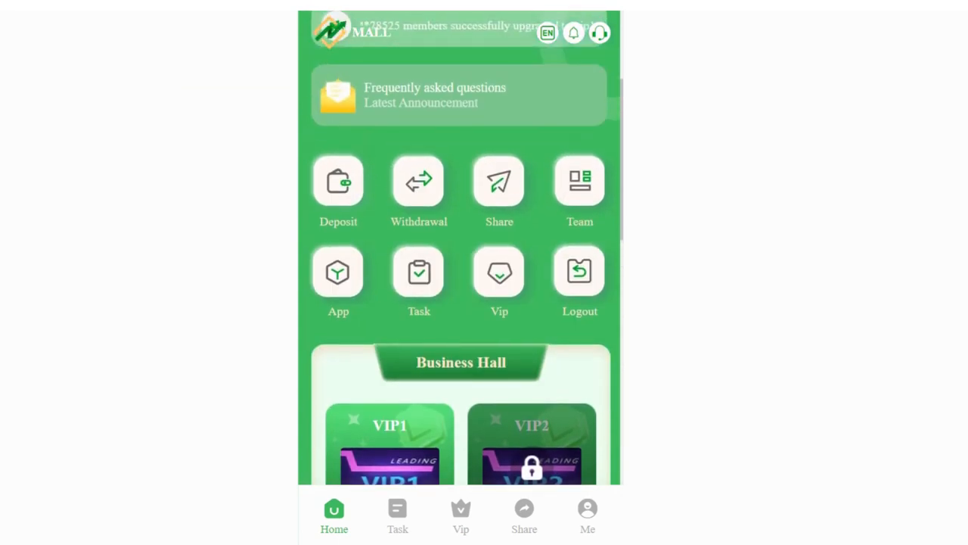
{"action": "left_click", "coordinate": [579, 182]}
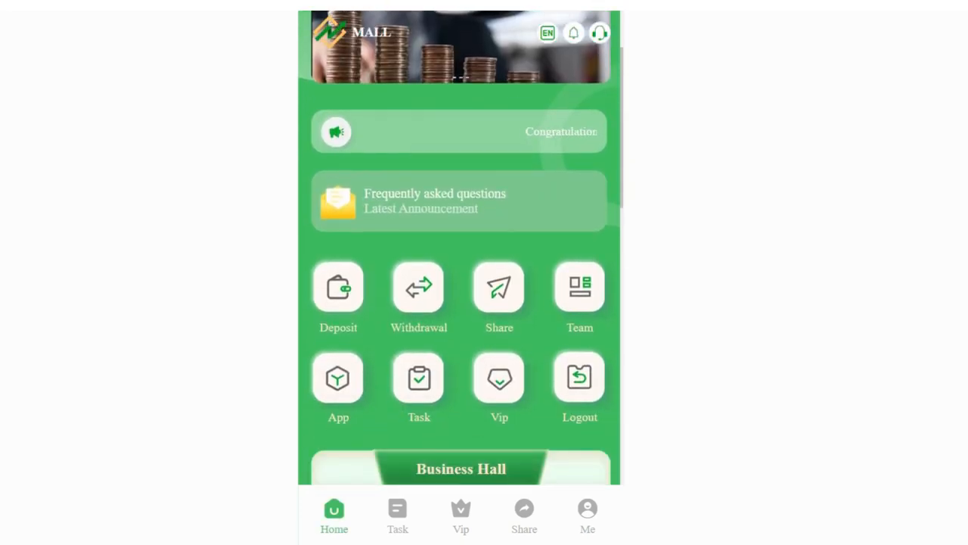
{"action": "scroll", "scroll_direction": "down", "scroll_amount": 3}
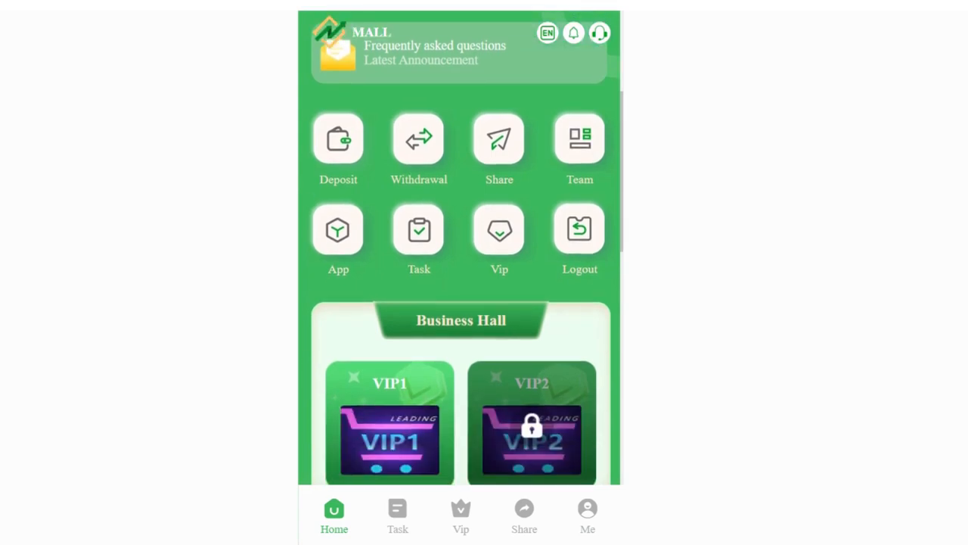
{"action": "scroll", "scroll_direction": "down", "scroll_amount": 3}
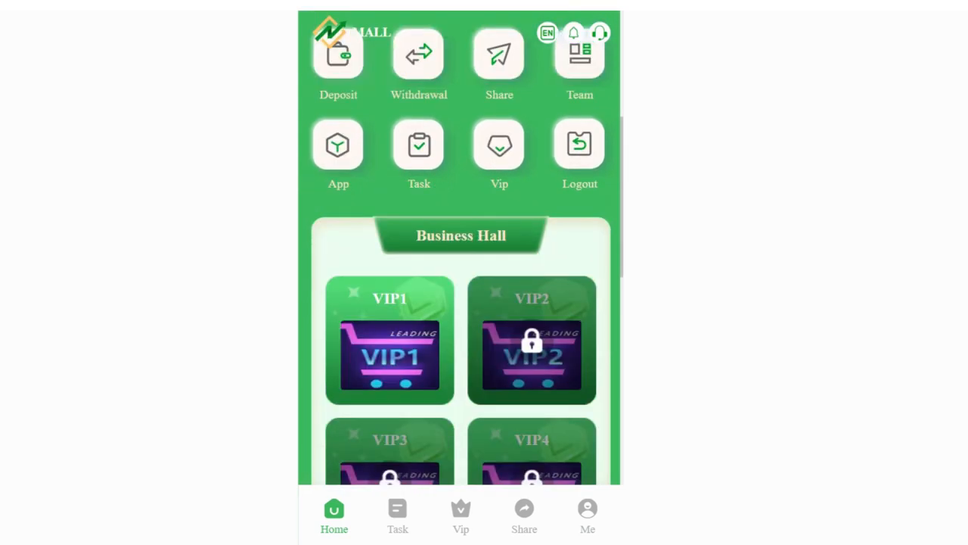
- Receive the daily task rewards and view the balance rising to 21.6 USDT
{"action": "left_click", "coordinate": [396, 514]}
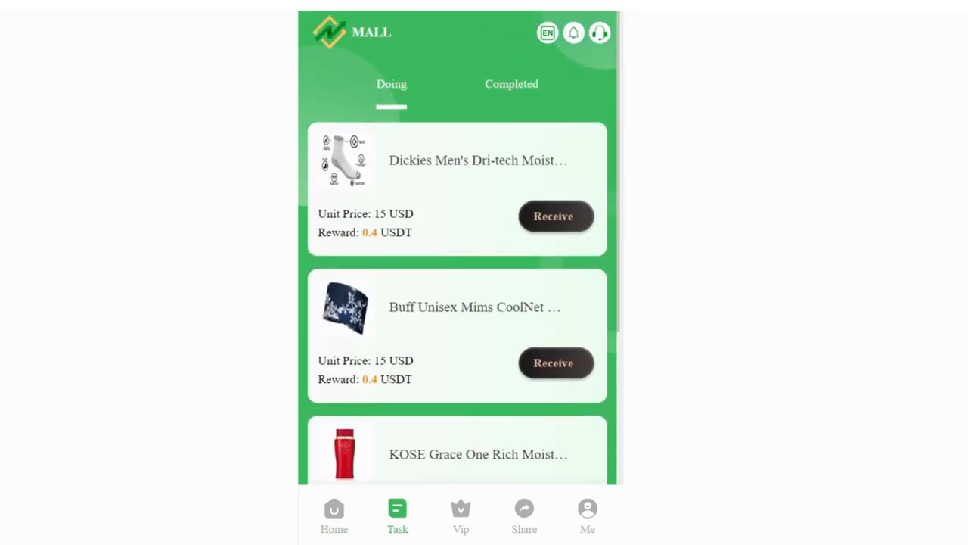
{"action": "left_click", "coordinate": [555, 215]}
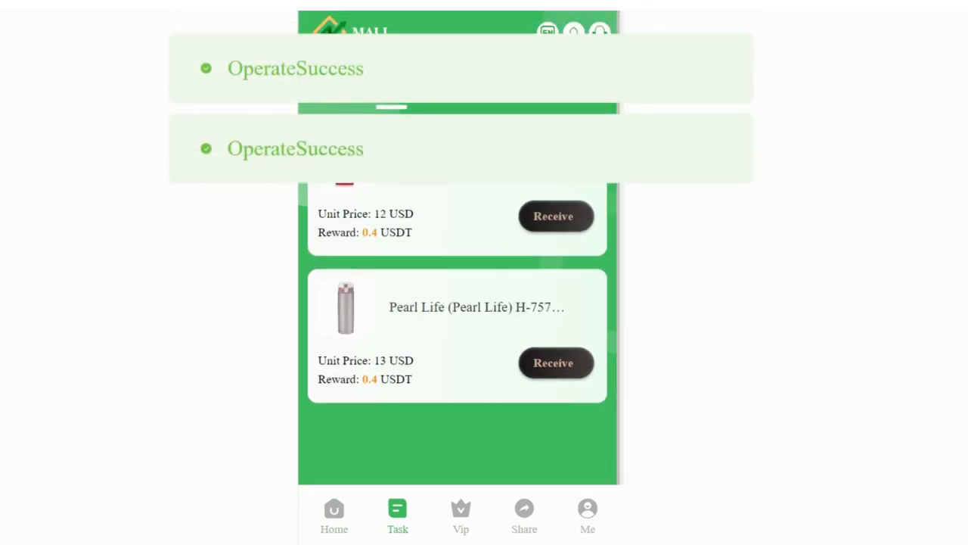
{"action": "left_click", "coordinate": [587, 515]}
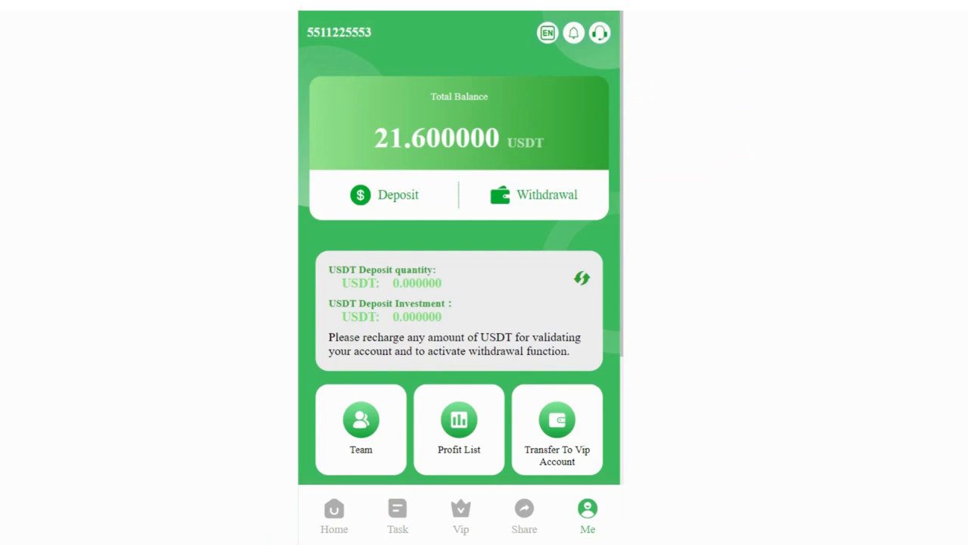
{"action": "scroll", "scroll_direction": "down", "scroll_amount": 3}
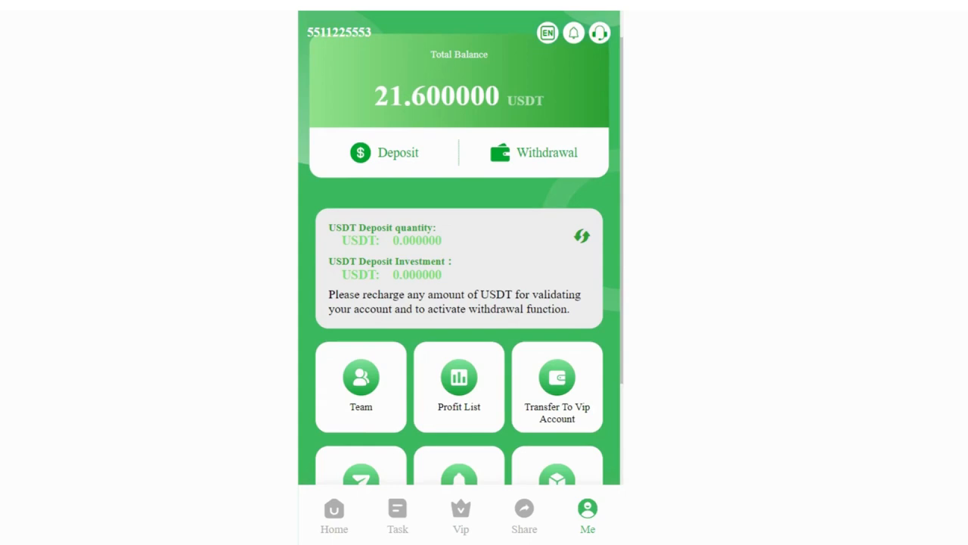
{"action": "left_click", "coordinate": [535, 151]}
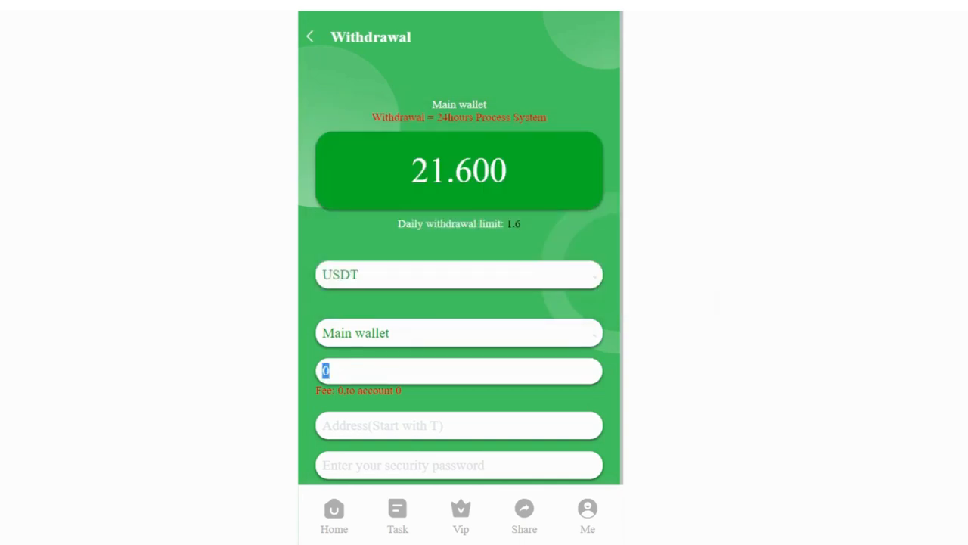
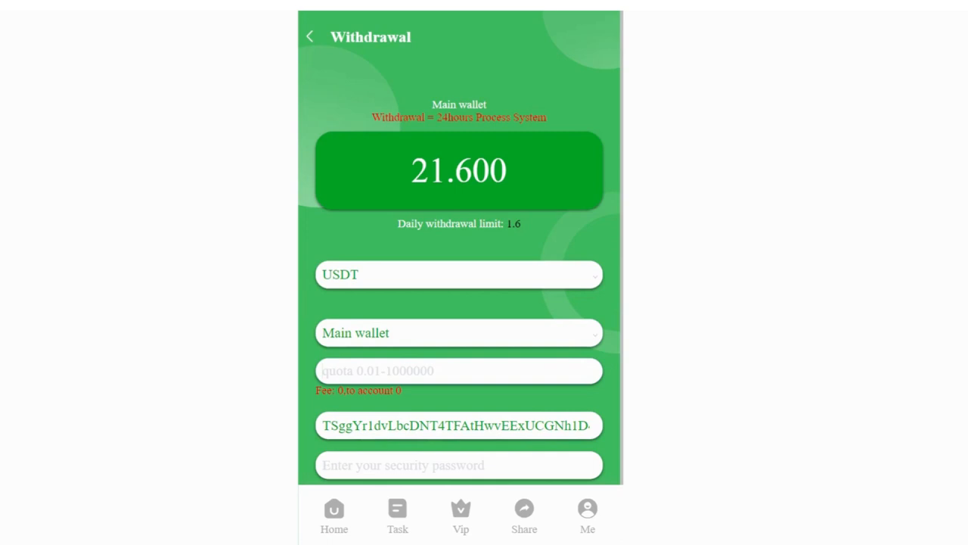
{"action": "type", "text": "1"}
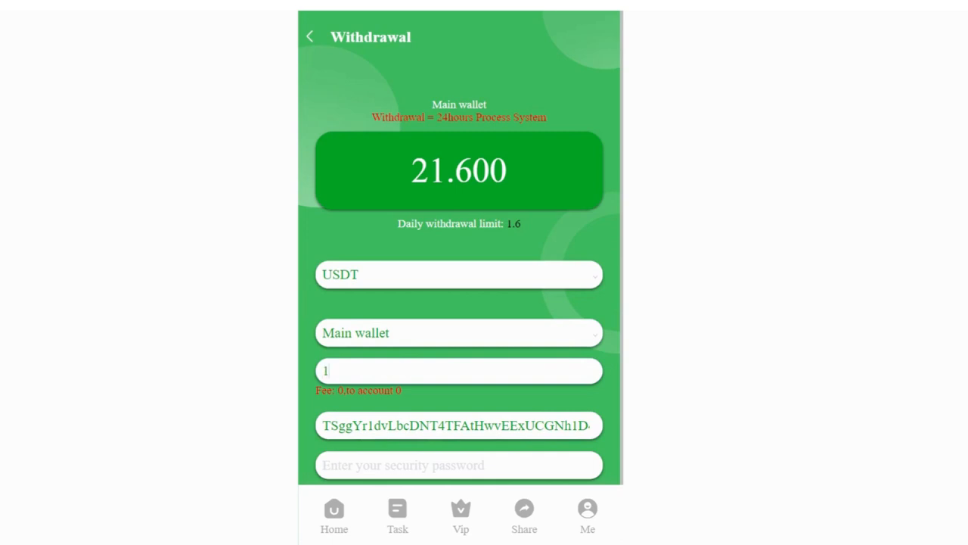
{"action": "type", "text": ".6"}
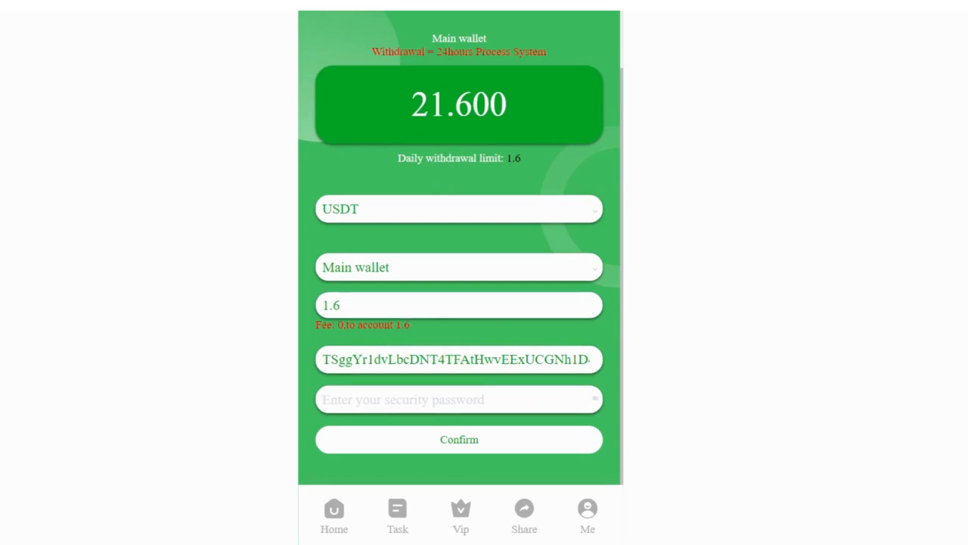
{"action": "type", "text": "password"}
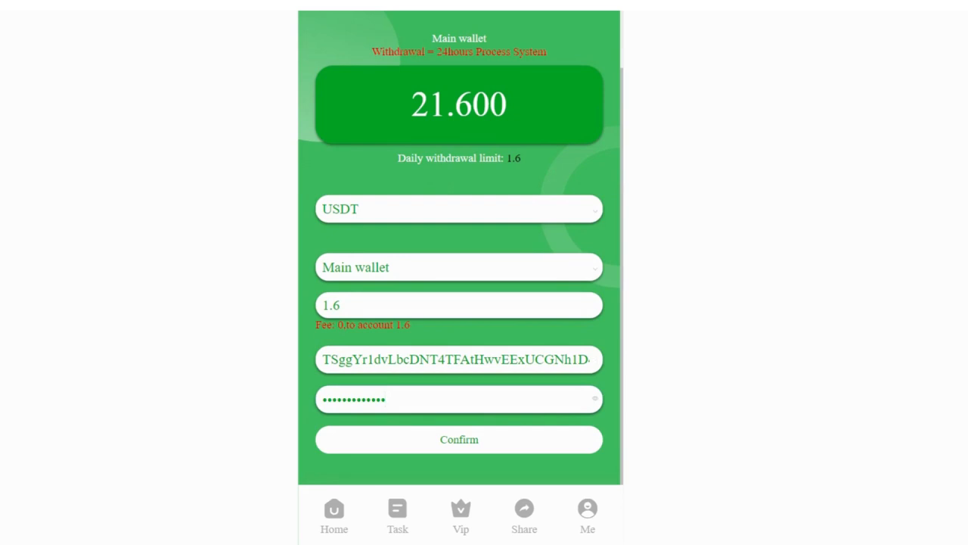
{"action": "left_click", "coordinate": [587, 514]}
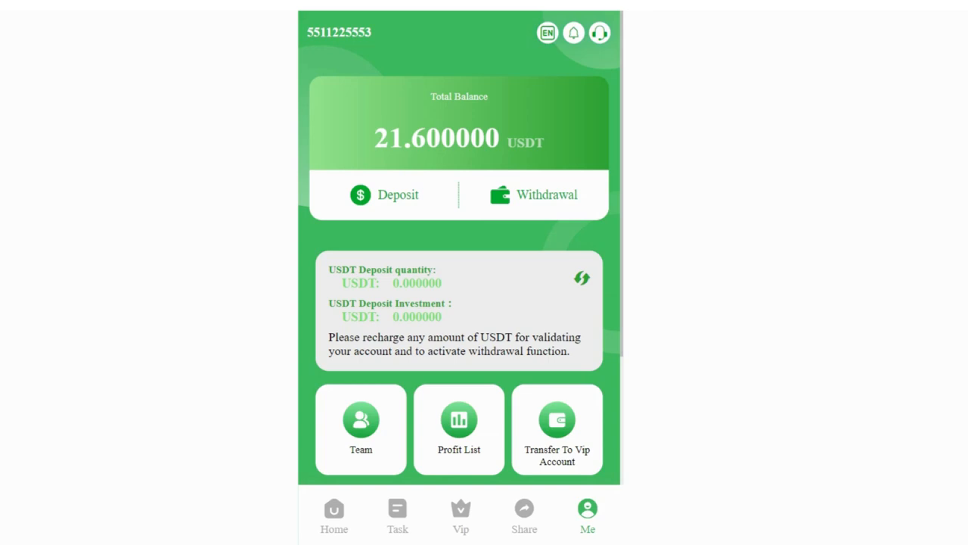
- Review the Profit List logging the 1.6 withdrawal and 0.4 task rewards, balance now 20 USDT
{"action": "scroll", "scroll_direction": "down", "scroll_amount": 3}
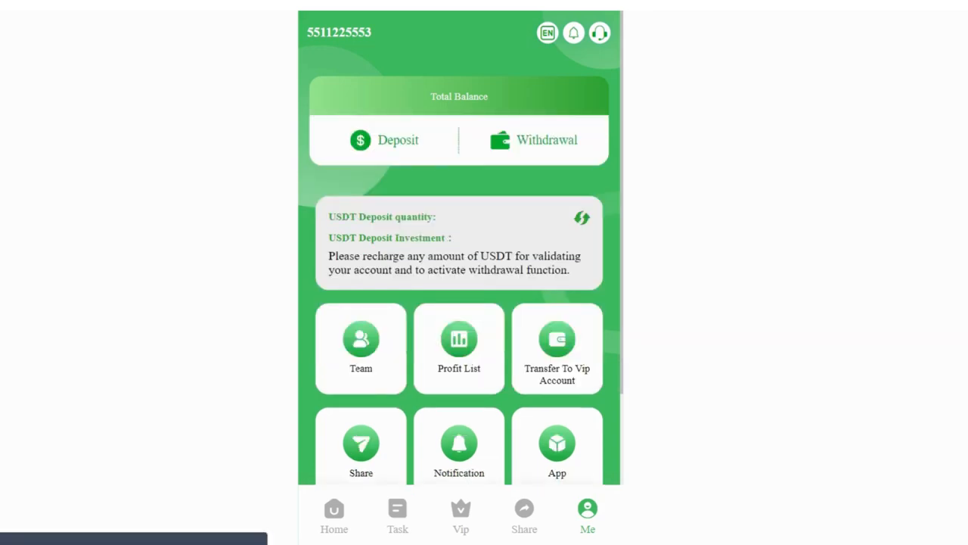
{"action": "scroll", "scroll_direction": "down", "scroll_amount": 3}
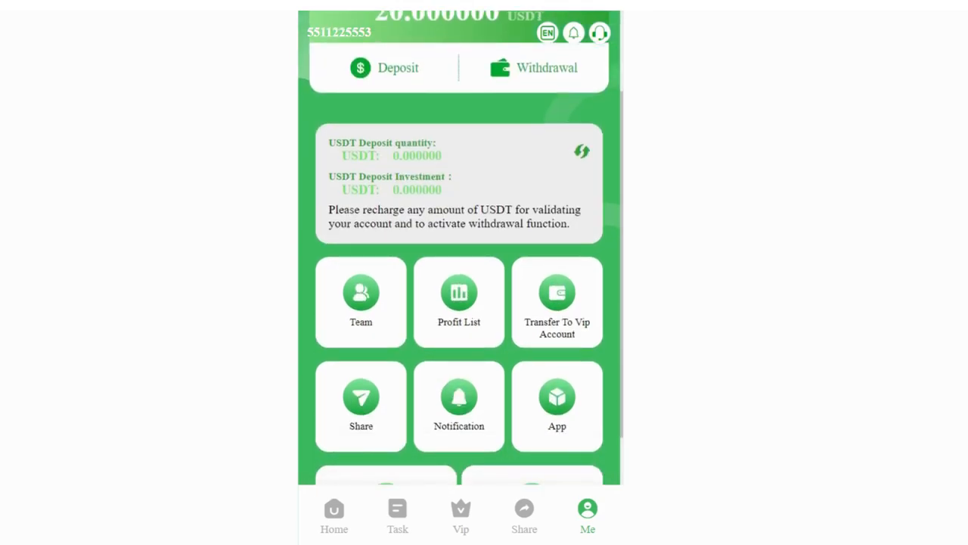
{"action": "scroll", "scroll_direction": "down", "scroll_amount": 3}
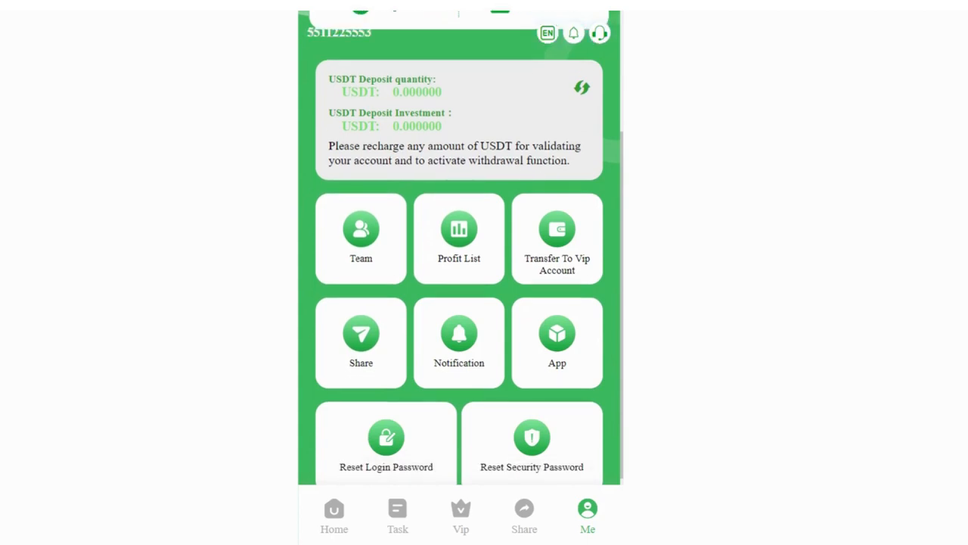
{"action": "left_click", "coordinate": [458, 239]}
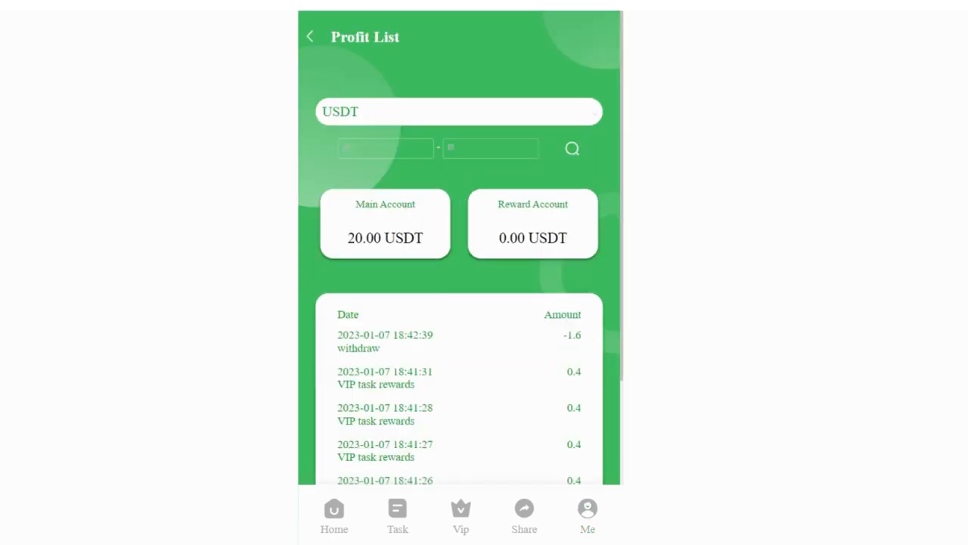
{"action": "left_click", "coordinate": [310, 36]}
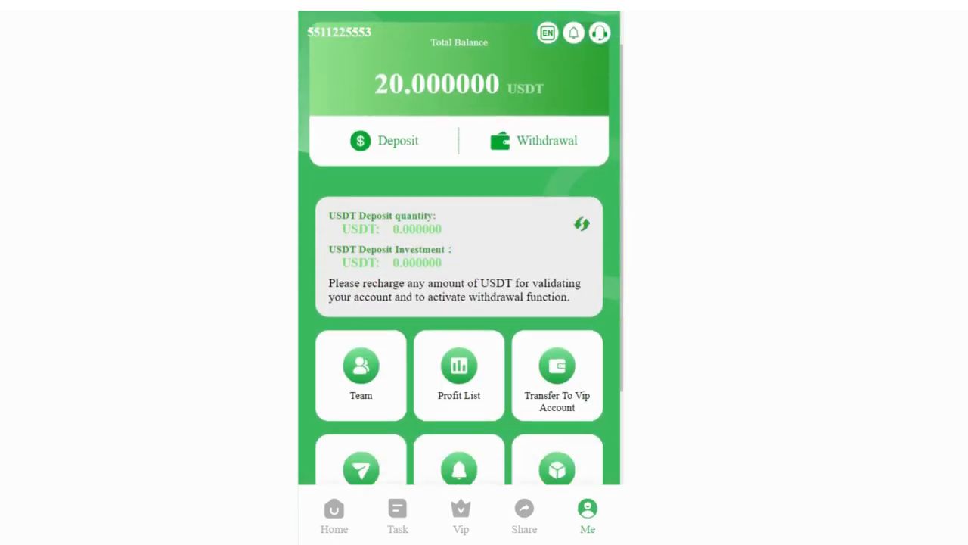
{"action": "left_click", "coordinate": [557, 375]}
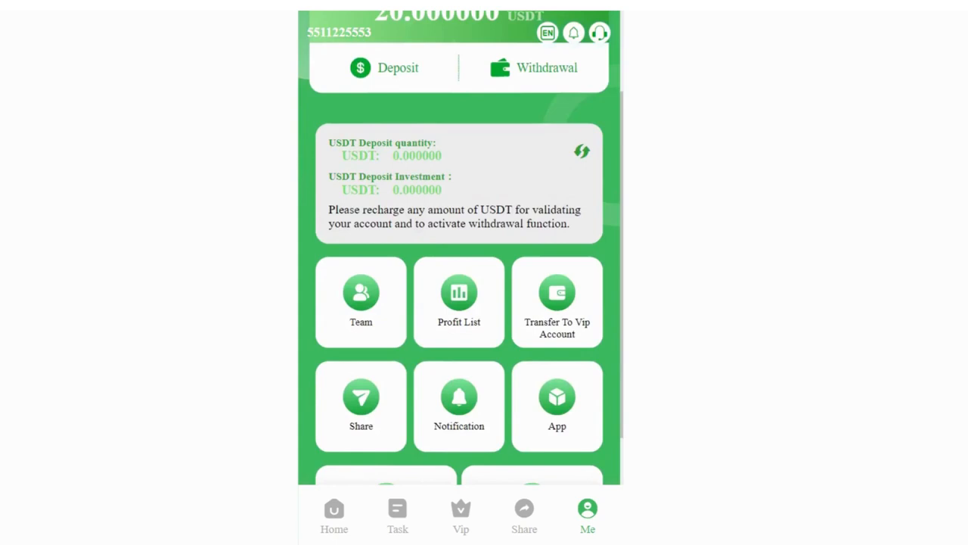
{"action": "scroll", "scroll_direction": "down", "scroll_amount": 3}
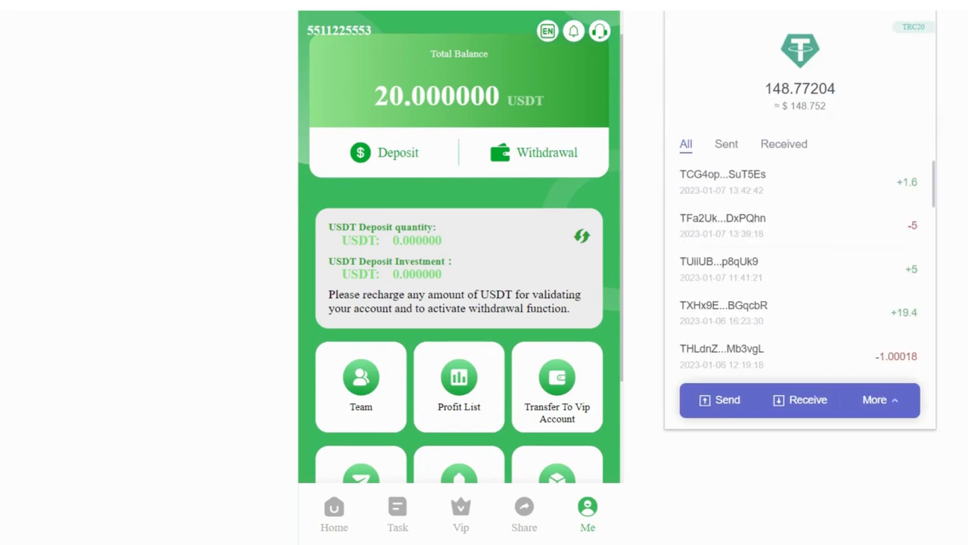
- Confirm the +1.6 USDT transfer in TronLink, close the wallet, and return to AG Mall's home page
{"action": "left_click", "coordinate": [723, 174]}
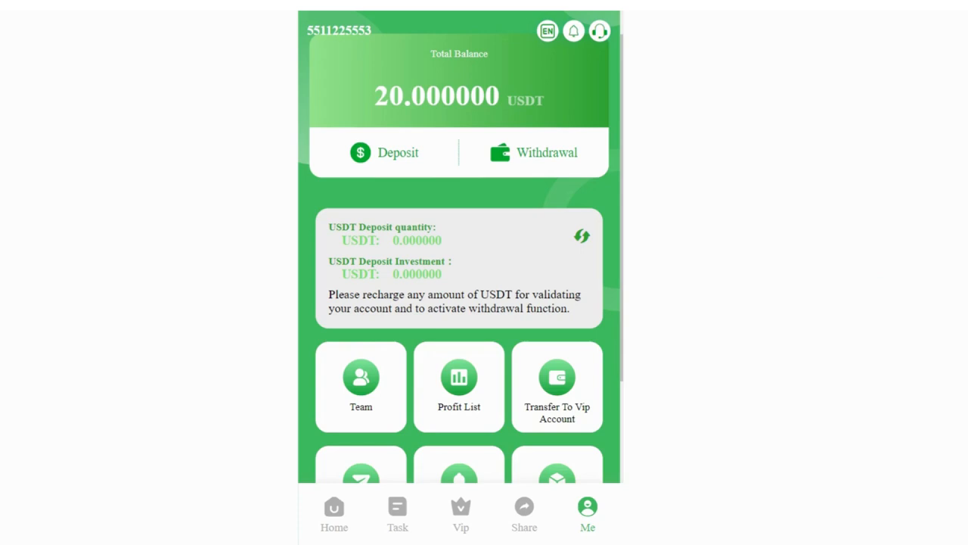
{"action": "left_click", "coordinate": [334, 514]}
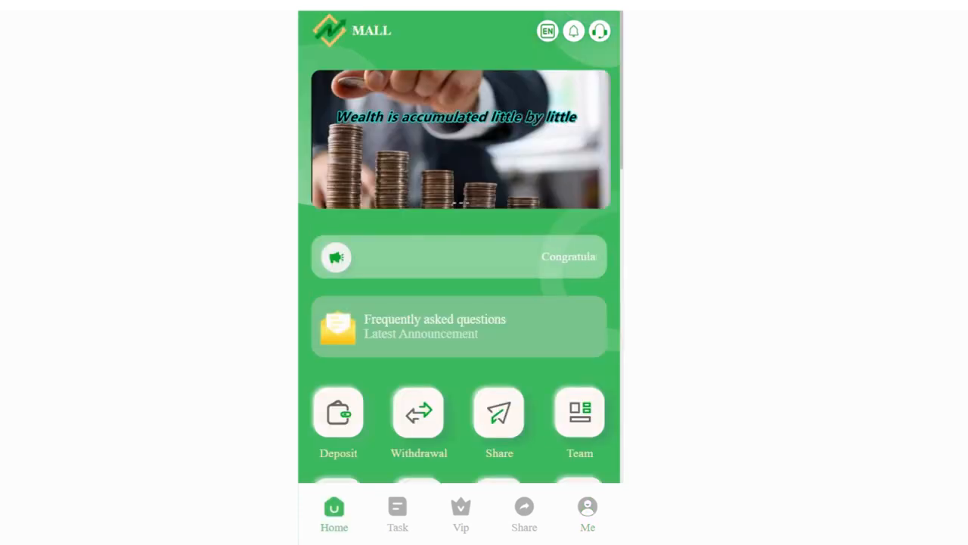